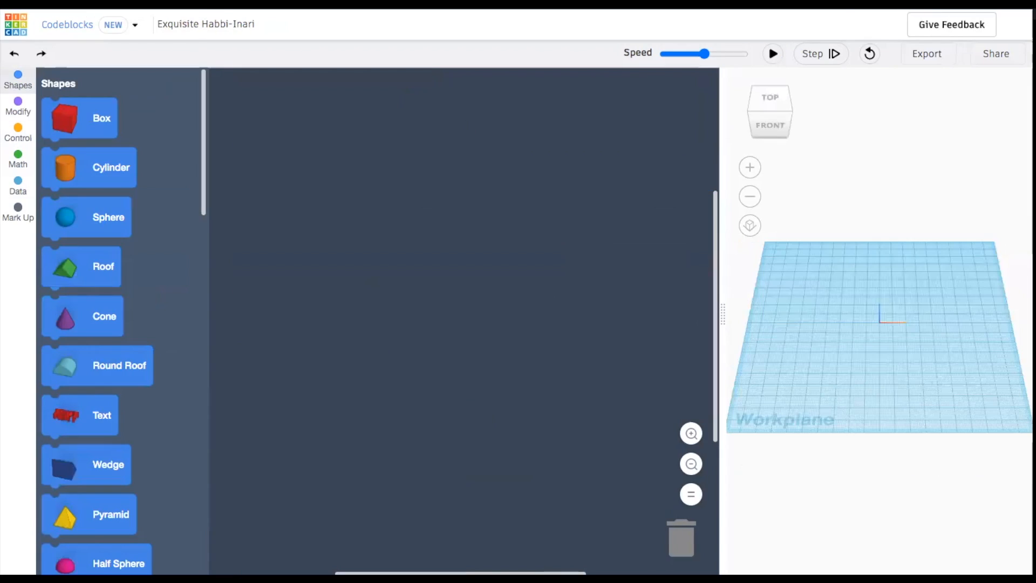
Step: Rename the Codeblocks project to 'repeating rings'
left_click(205, 25)
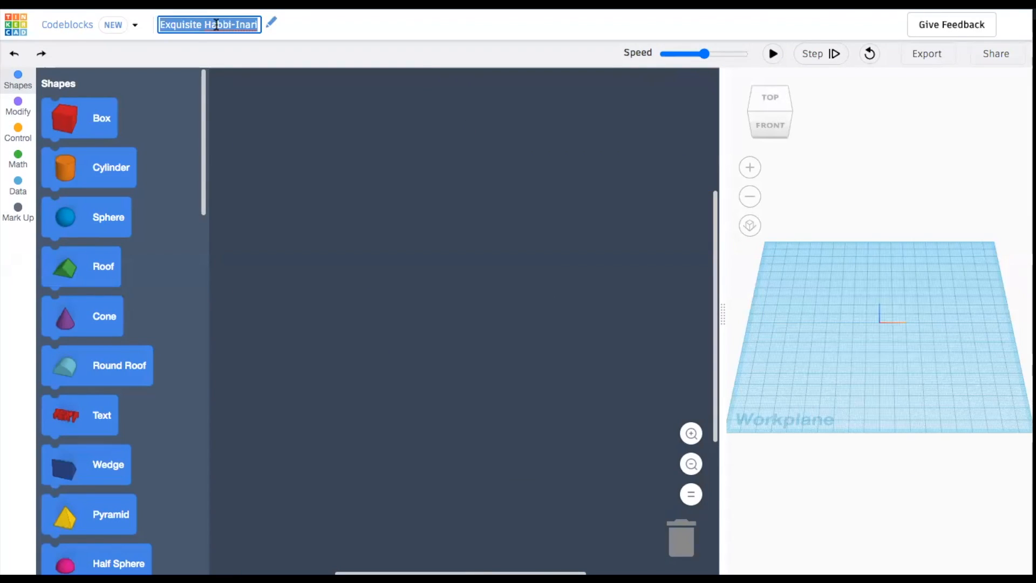
type("repeating rings")
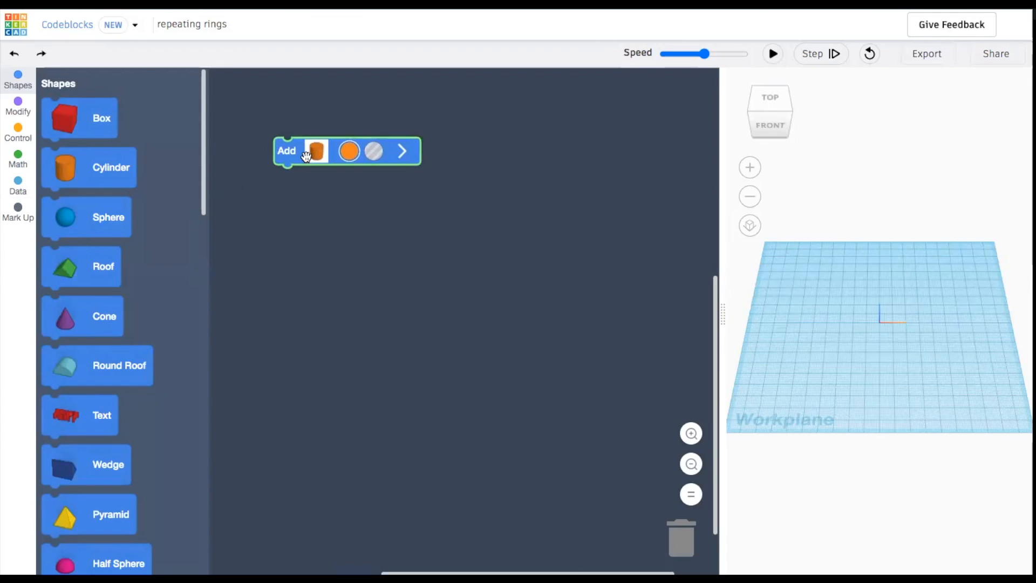
Step: Expand both cylinder blocks to reveal their radius, height and sides settings
left_click(401, 151)
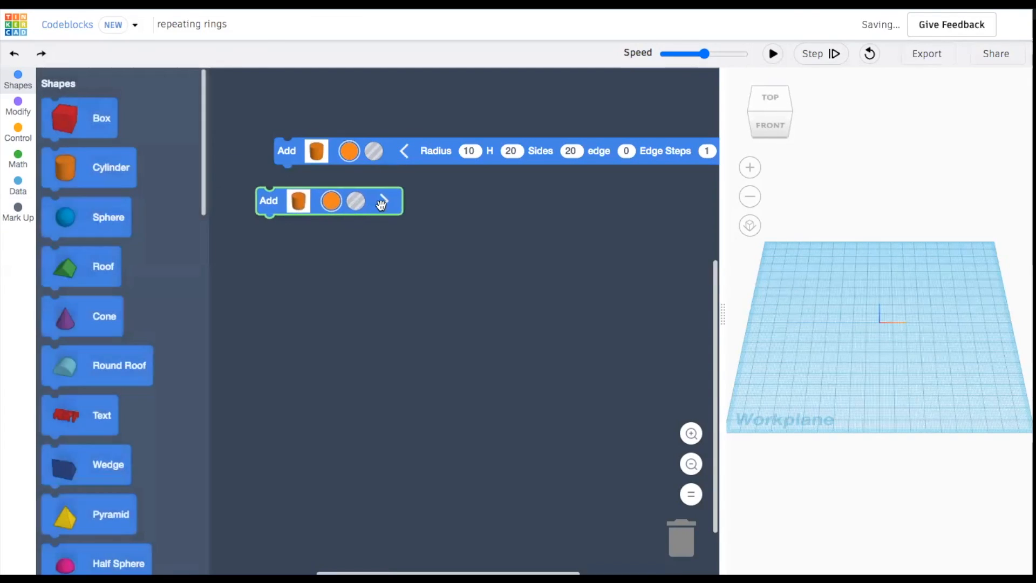
left_click(374, 200)
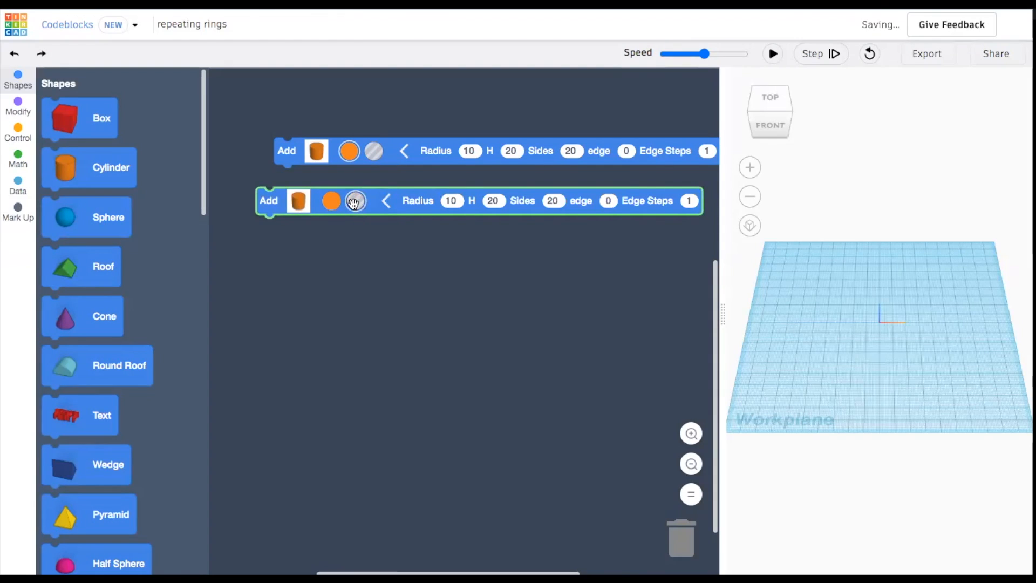
scroll("down", 3)
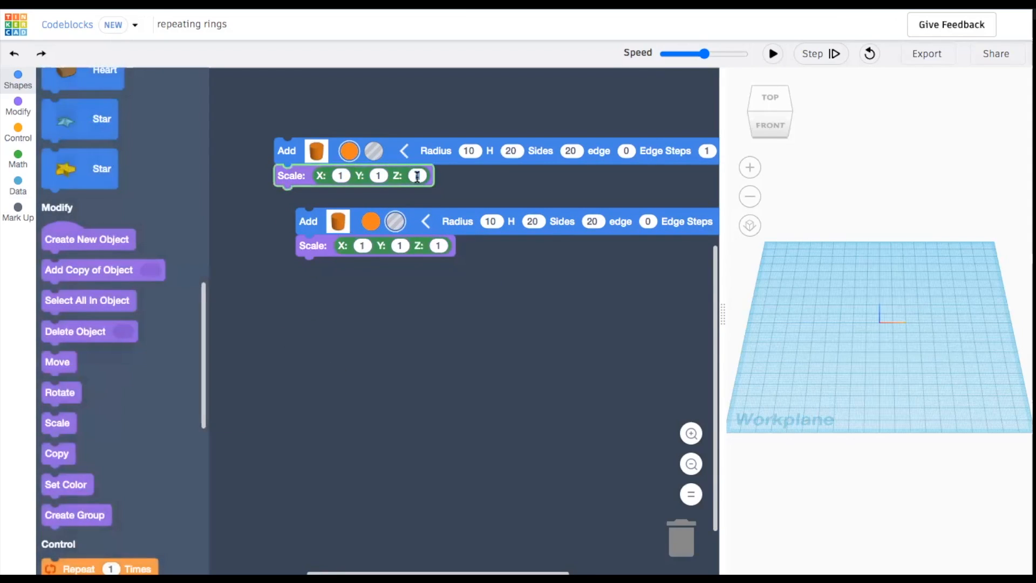
Step: Scale the first cylinder to .5 height and the second to .9 width and depth, .5 height
type(".5")
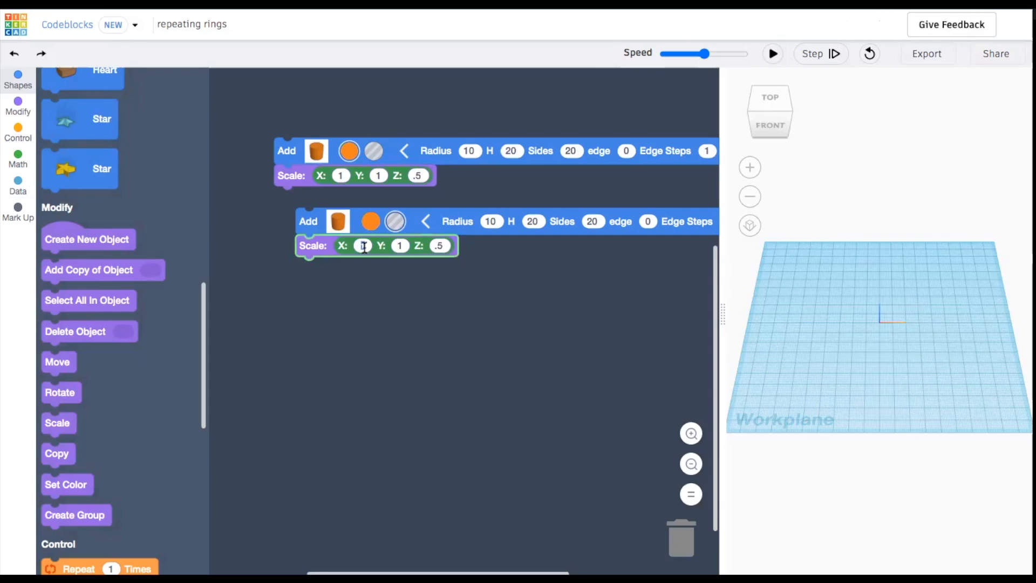
type(".9")
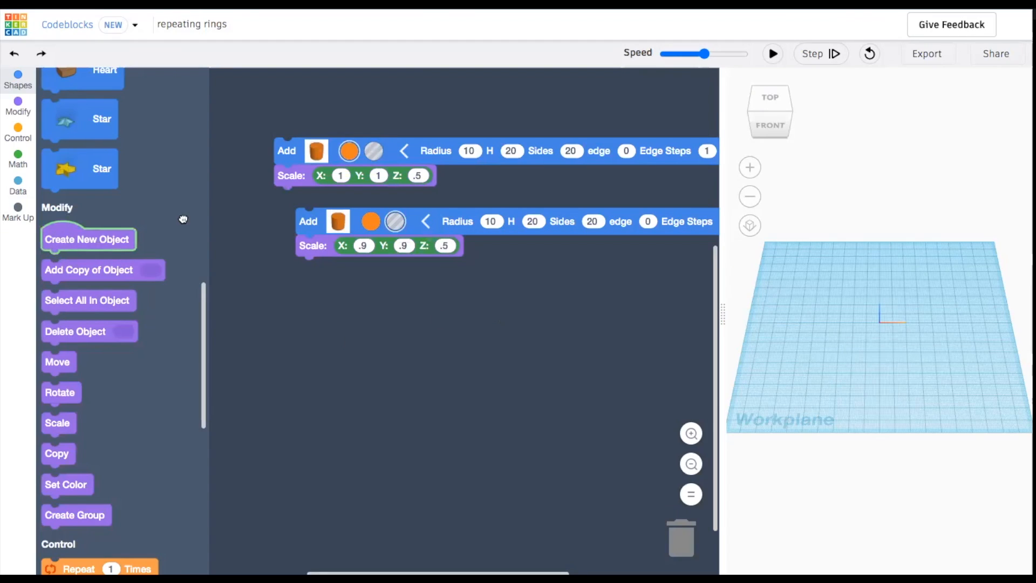
Step: Wrap both cylinders in a new object named 'ring' and add a Create Group block
left_click_drag(88, 239, 321, 110)
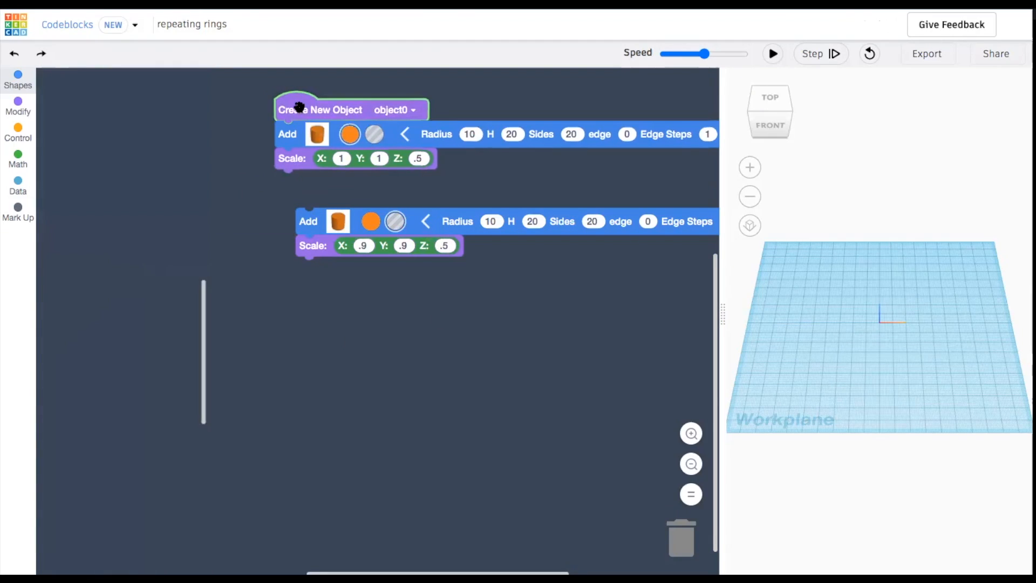
left_click(394, 110)
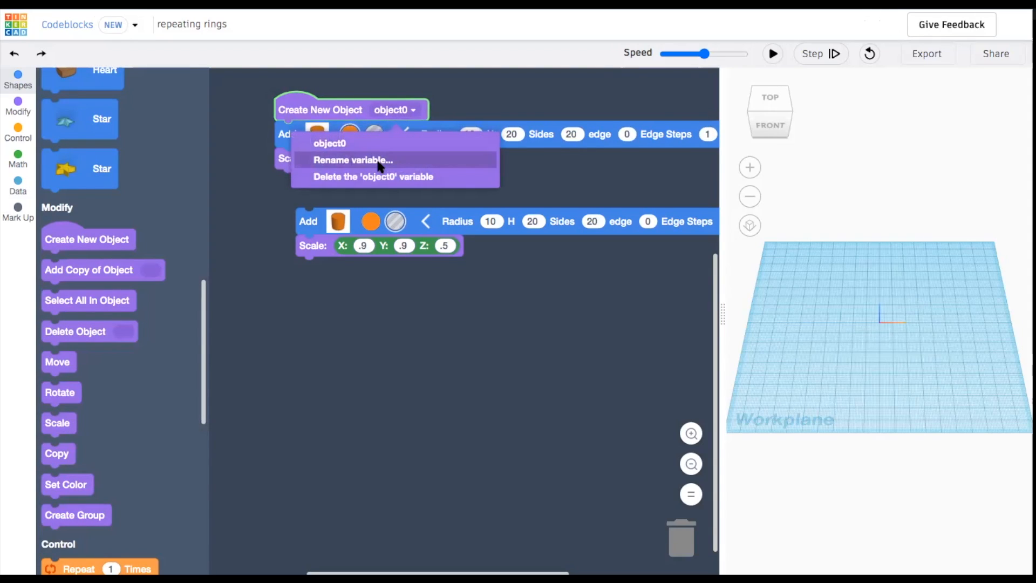
left_click(353, 160)
type("ring")
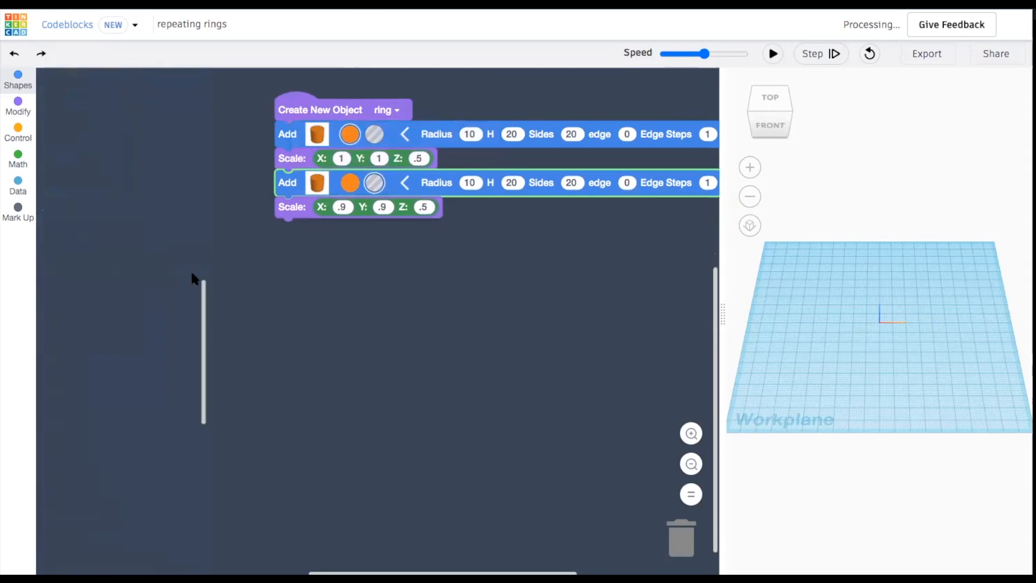
left_click(19, 106)
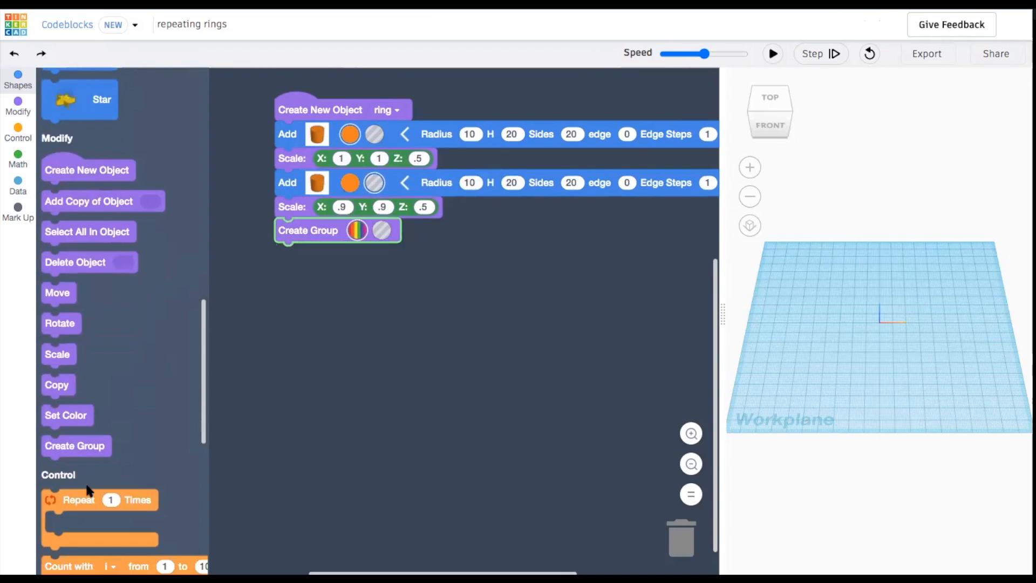
Step: Attach a comment 'make a ring shape' below the Create Group block
scroll("down", 3)
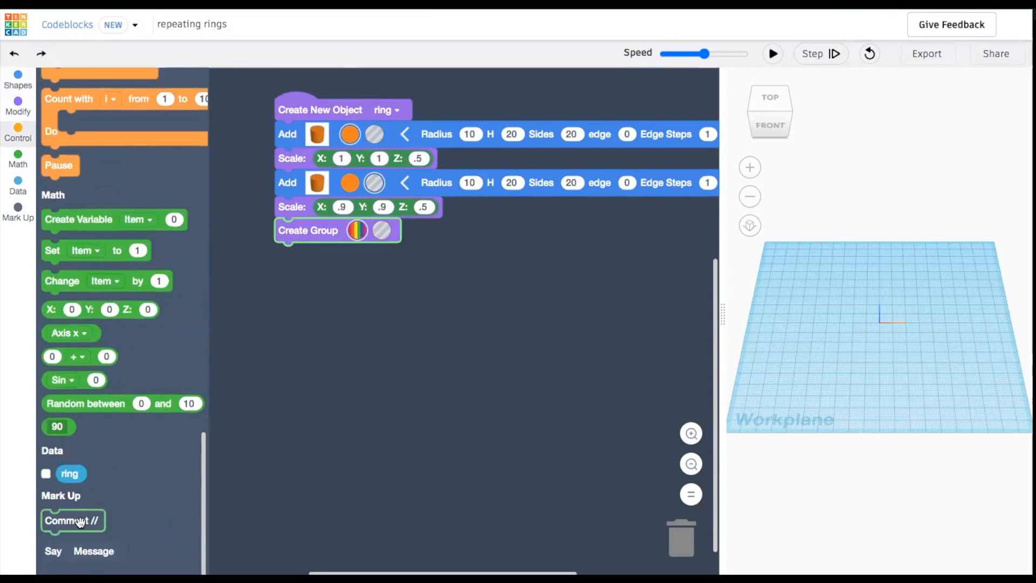
left_click_drag(71, 520, 317, 252)
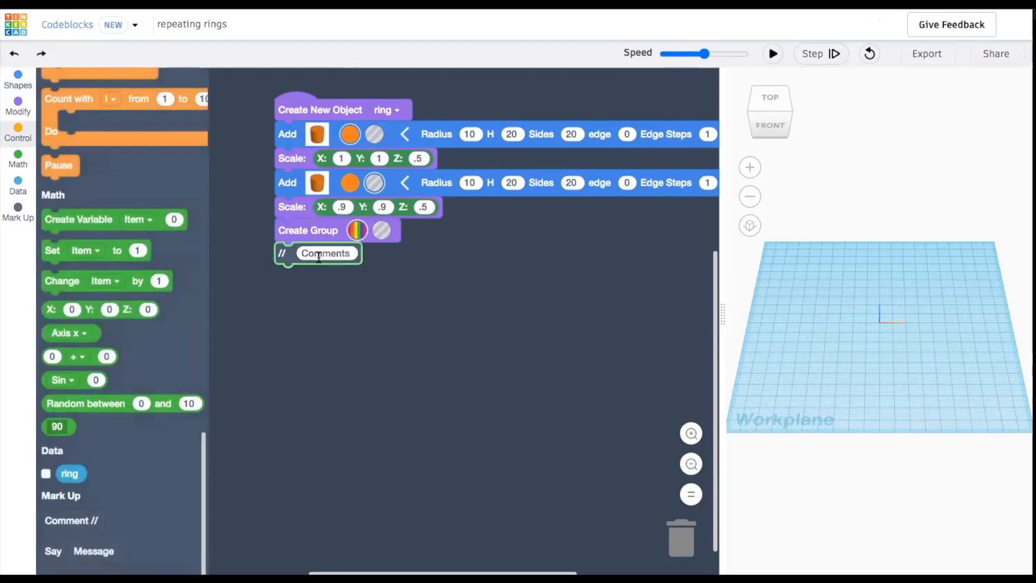
type("make a")
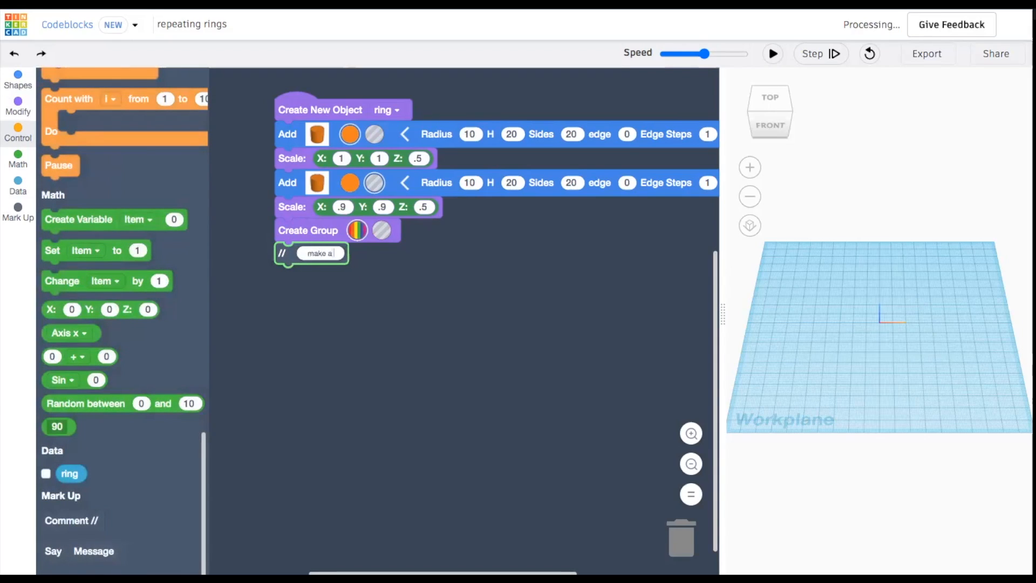
type("ring shape")
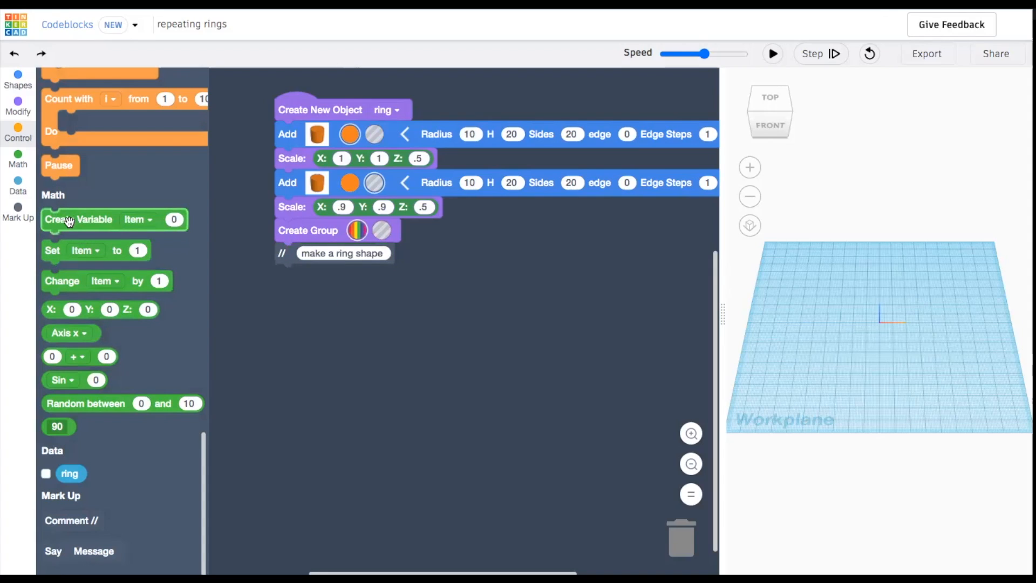
Step: Create a variable named radius and set its starting value to 5
left_click_drag(79, 219, 489, 92)
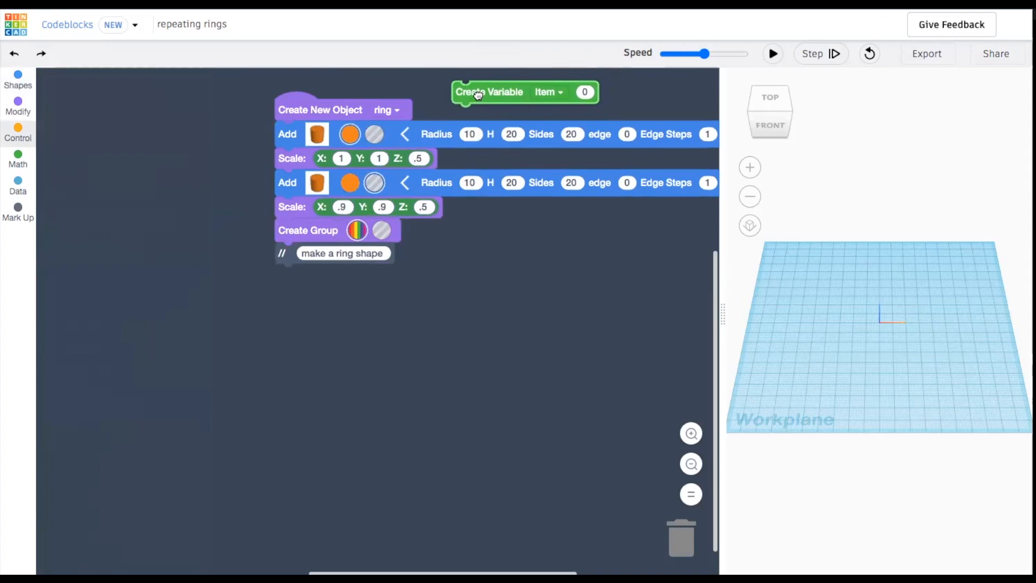
left_click(548, 92)
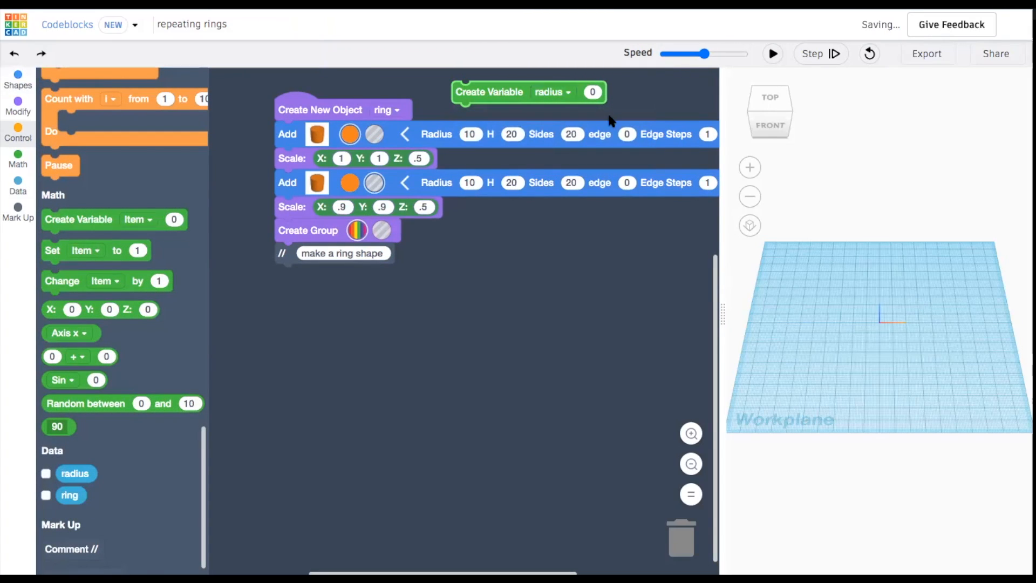
left_click(593, 92)
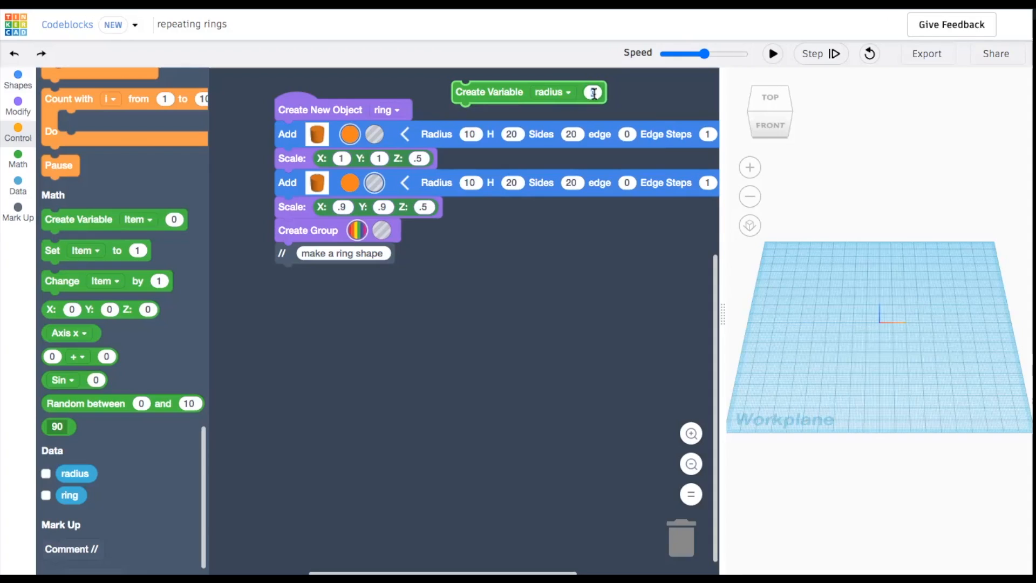
type("3")
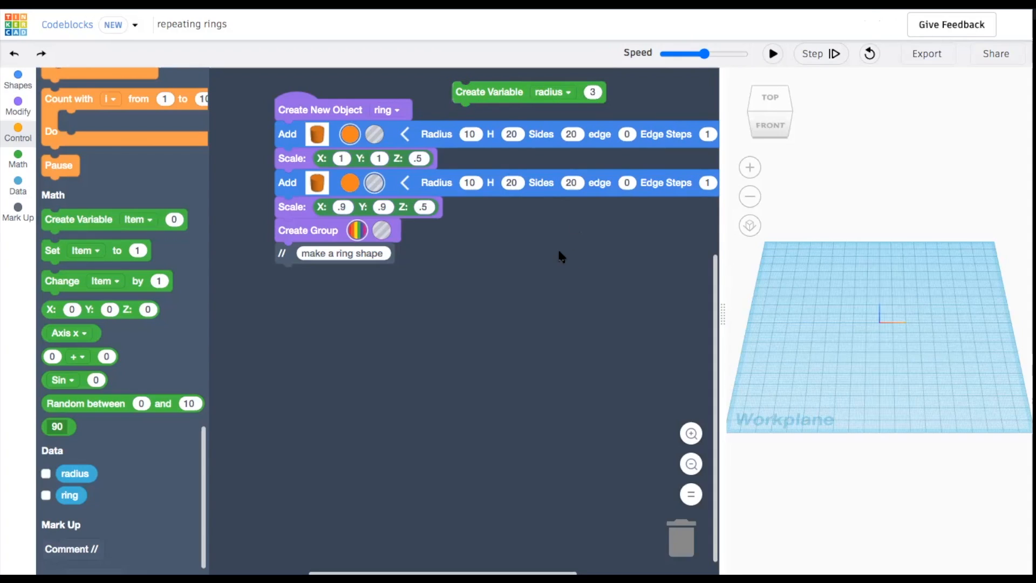
left_click(592, 92)
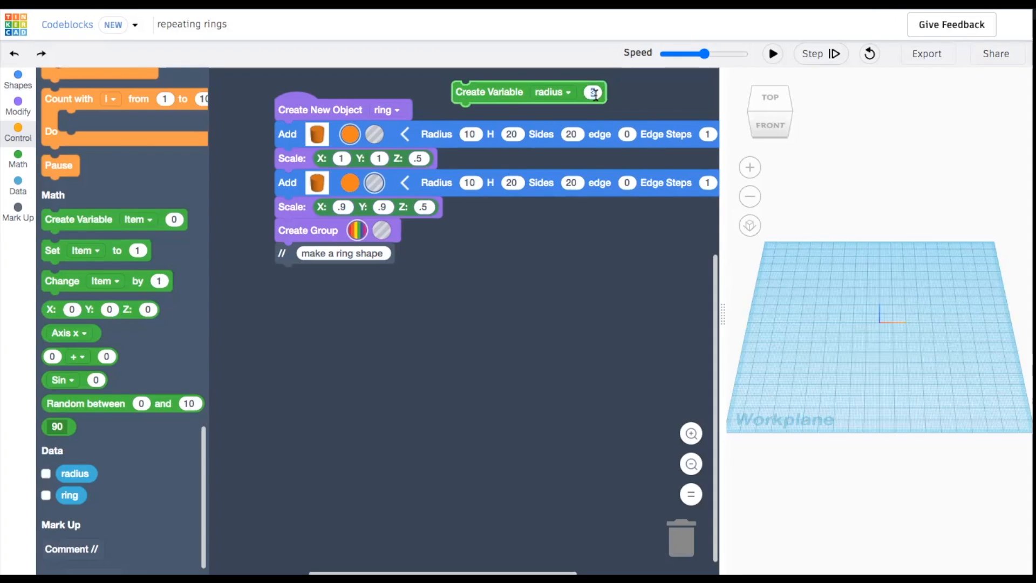
type("5")
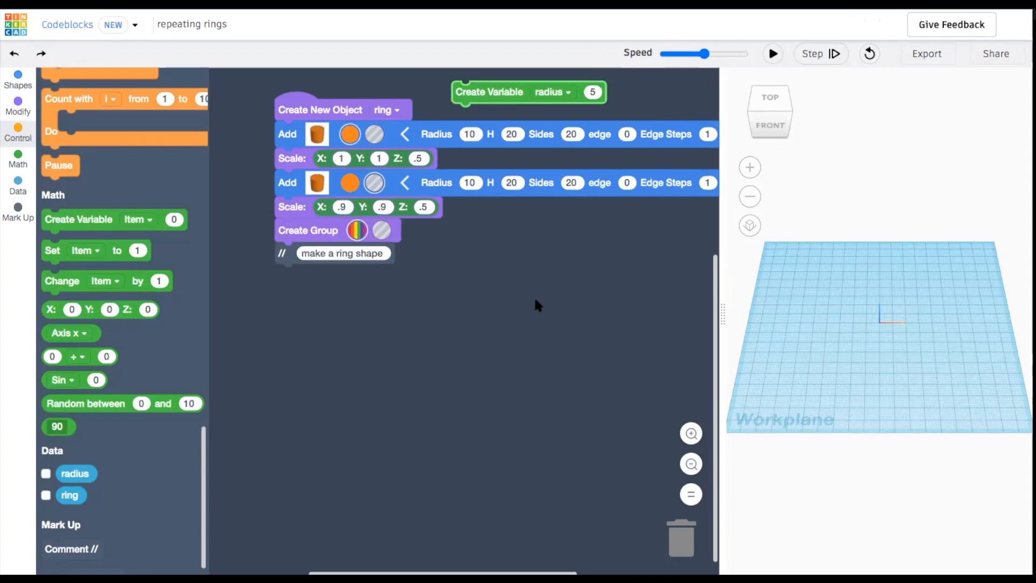
Step: Run the program to build the hollow orange ring in the 3D view
left_click(772, 54)
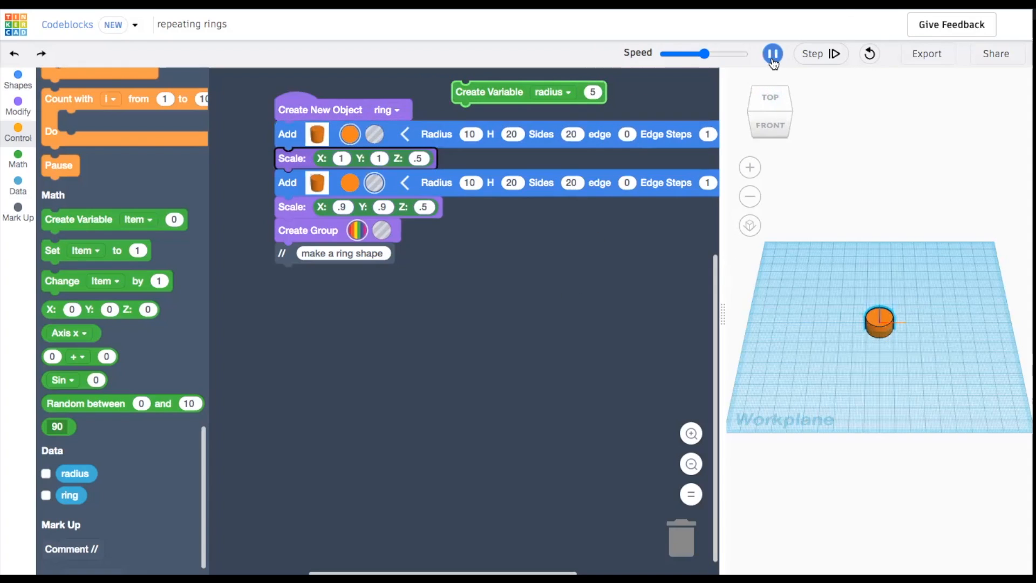
left_click(772, 54)
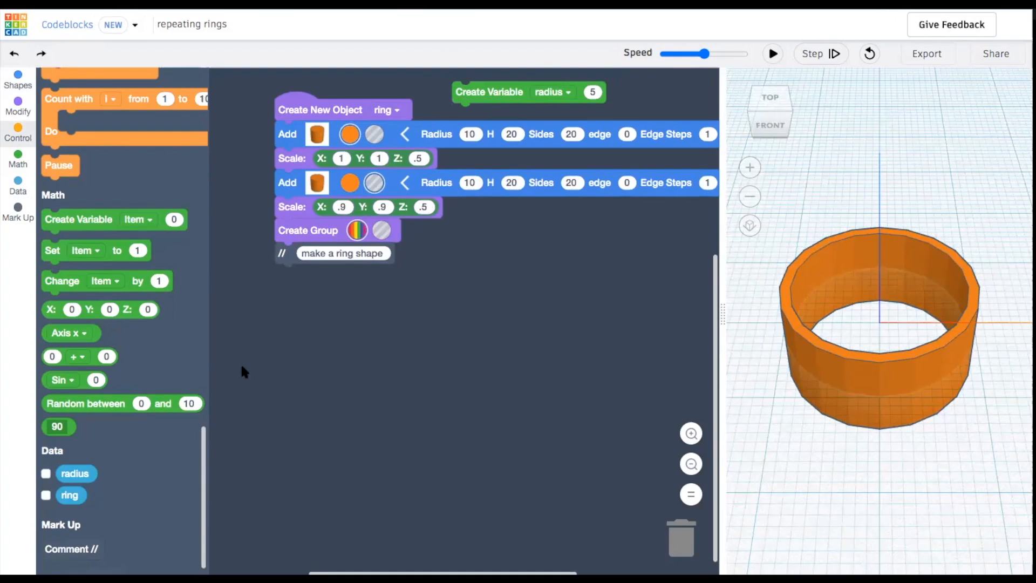
Step: Use the radius variable as the cylinders' radius, set it to 50 and rebuild the ring
scroll("down", 3)
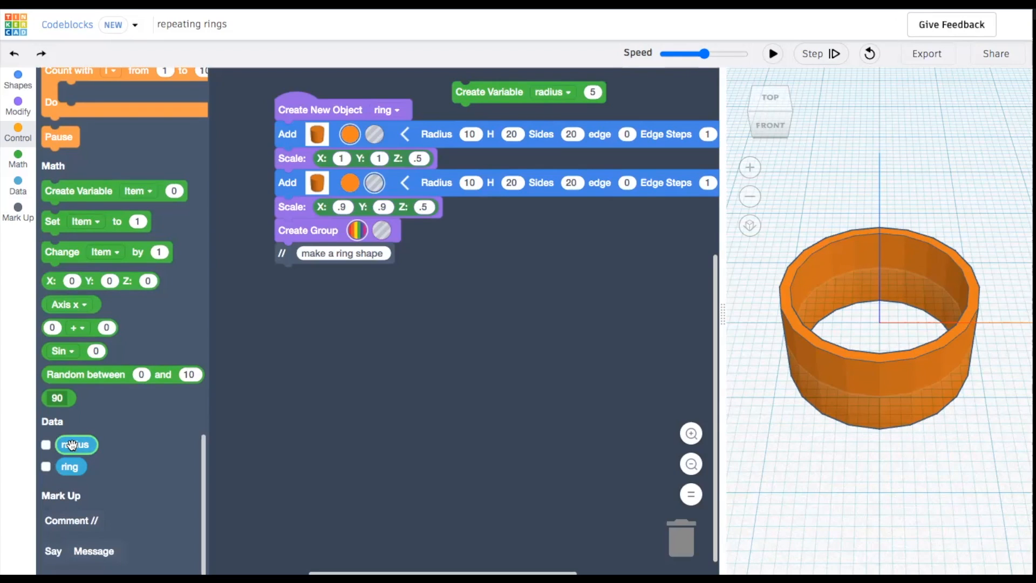
left_click_drag(75, 443, 469, 236)
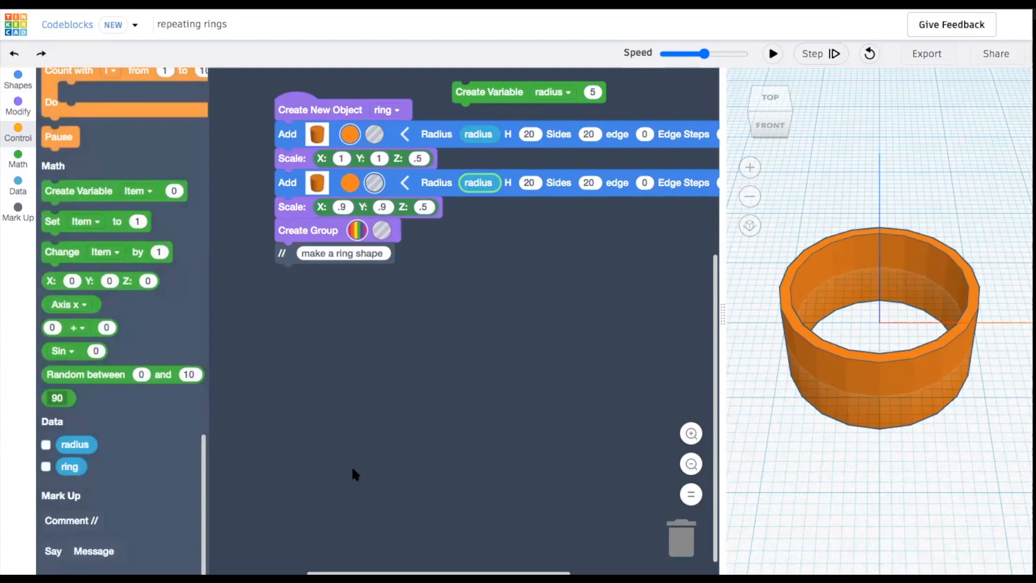
left_click(771, 54)
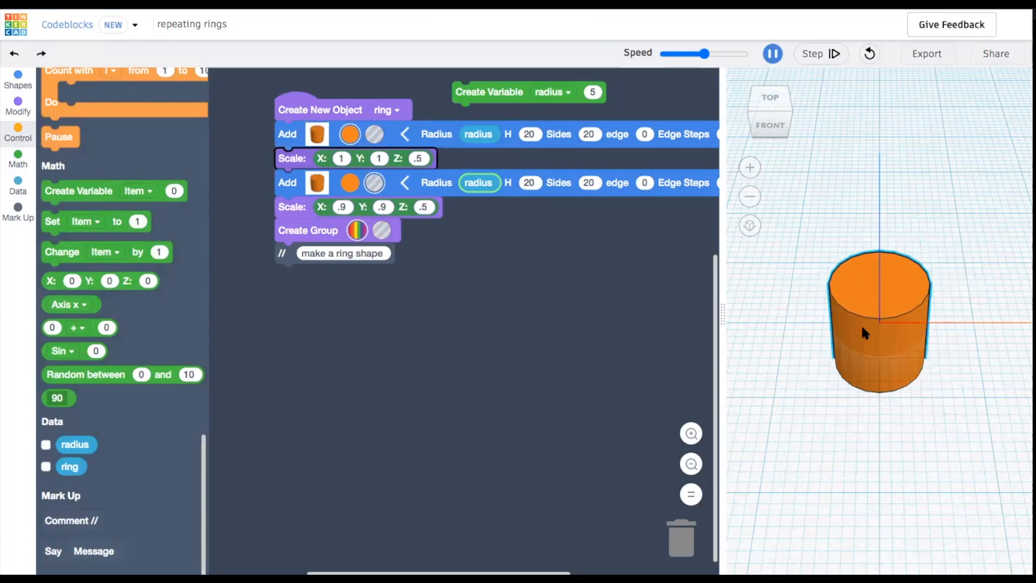
left_click(771, 54)
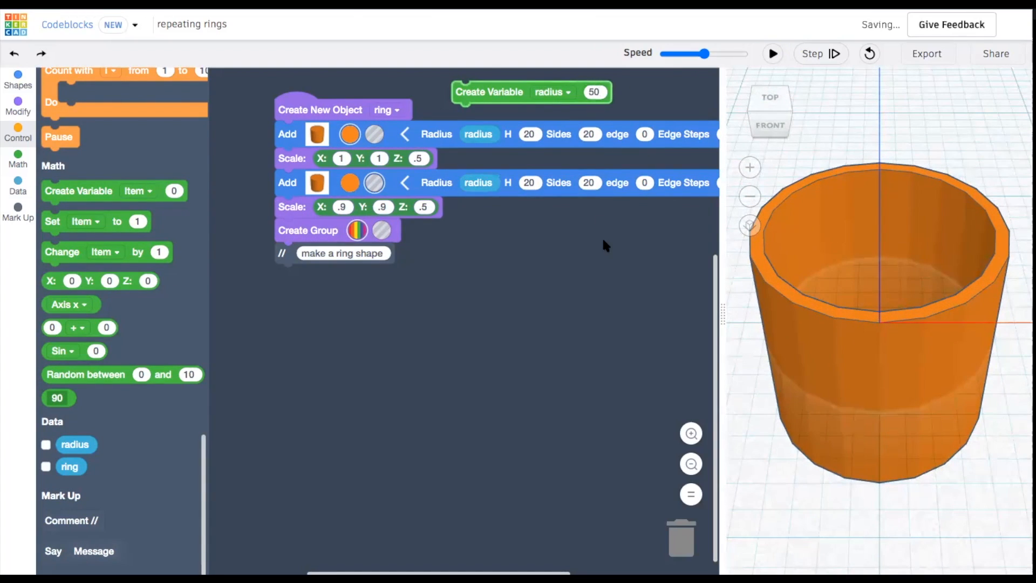
left_click(772, 54)
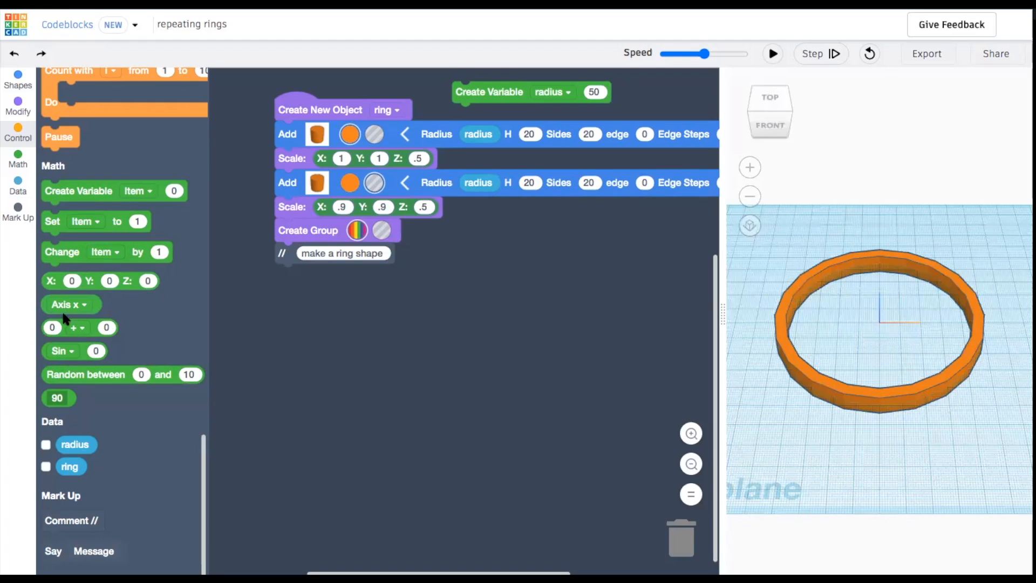
Step: Build a radius * .75 expression and use it as the inner cylinder's radius
left_click_drag(78, 327, 358, 309)
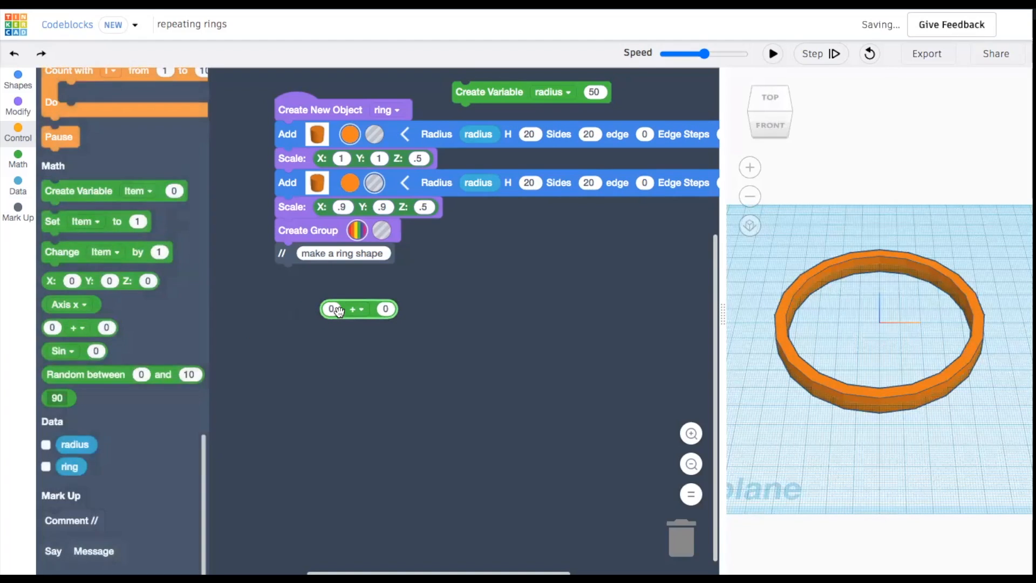
left_click_drag(76, 444, 339, 323)
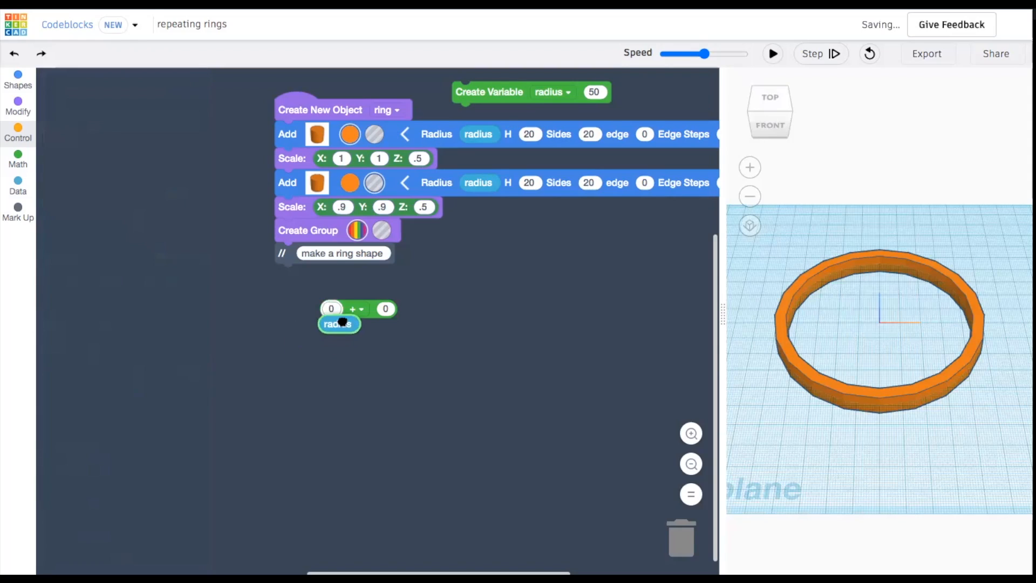
left_click(359, 311)
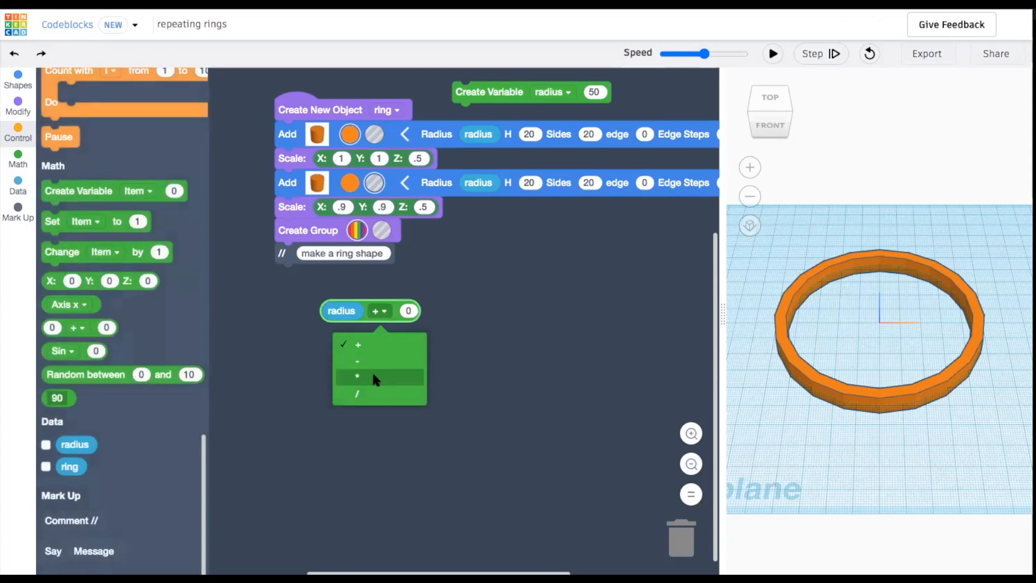
left_click(357, 375)
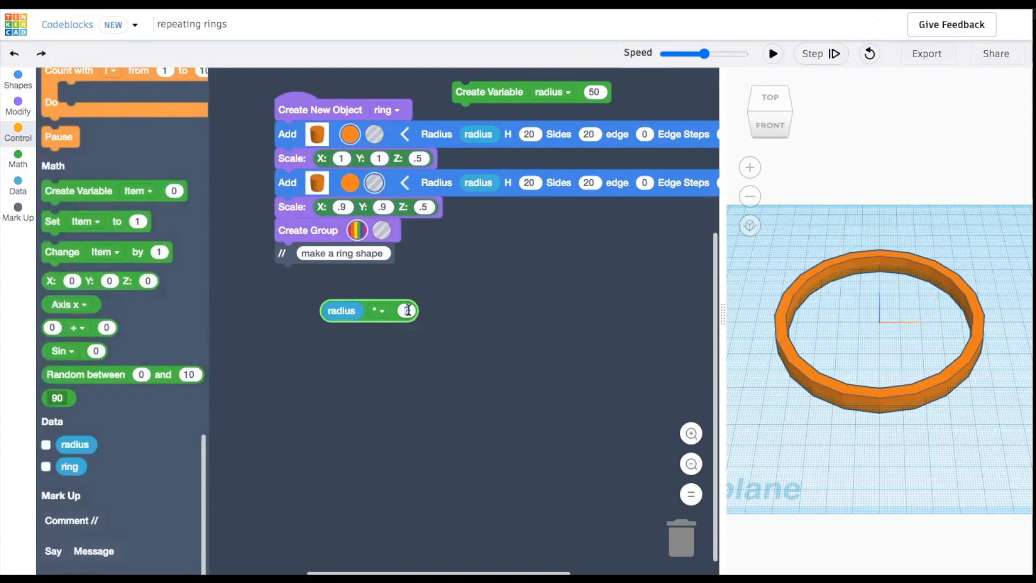
type(".75")
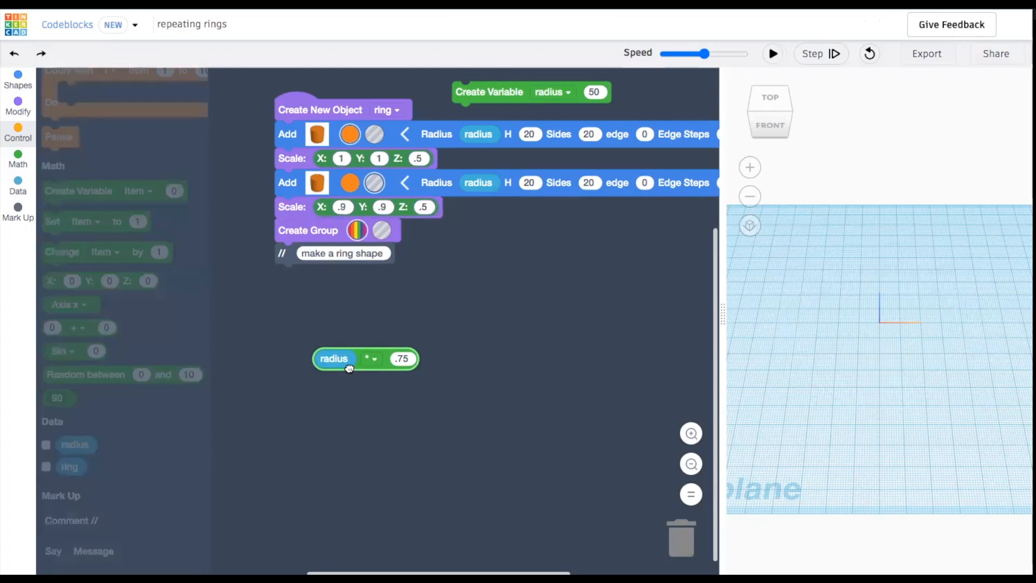
left_click_drag(350, 367, 386, 318)
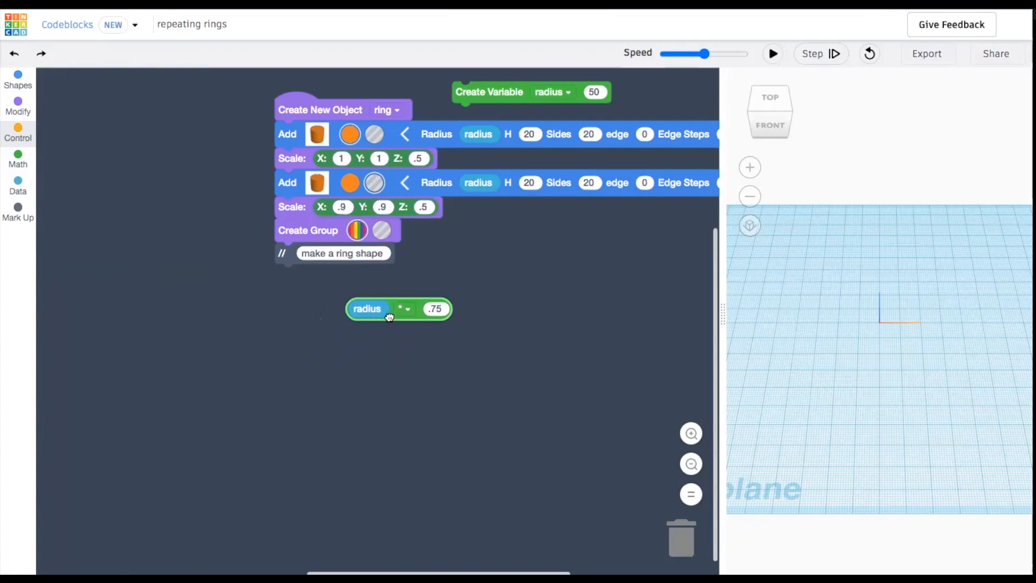
left_click_drag(396, 309, 483, 186)
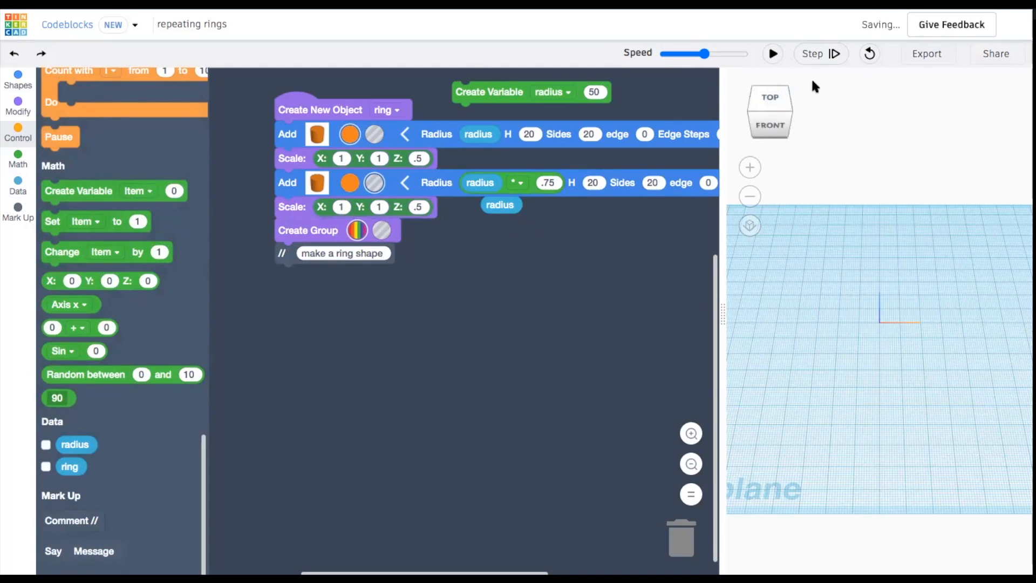
Step: Set radius back to 5 and rerun to build the thick-walled ring
left_click(772, 54)
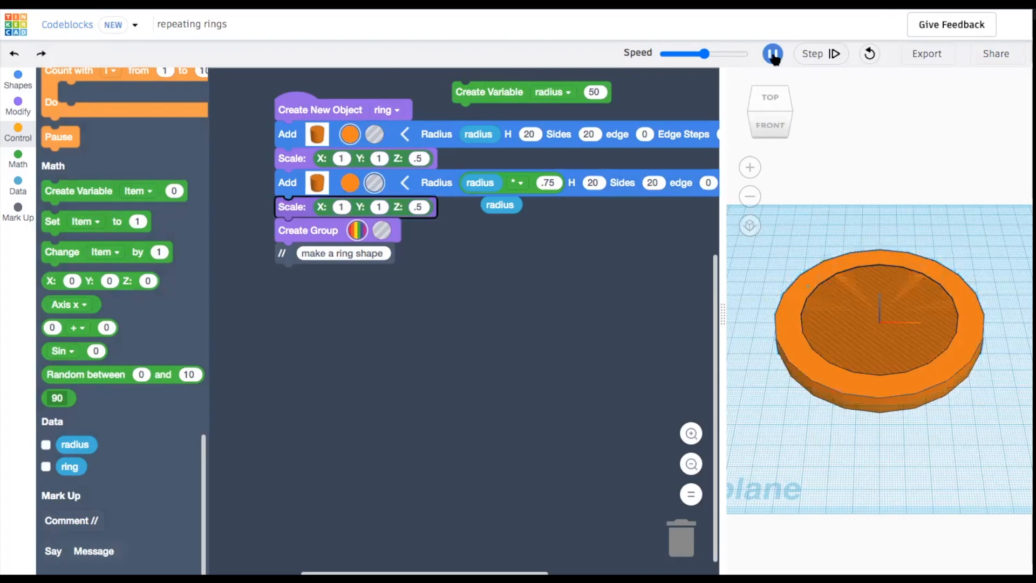
left_click(772, 54)
type("5")
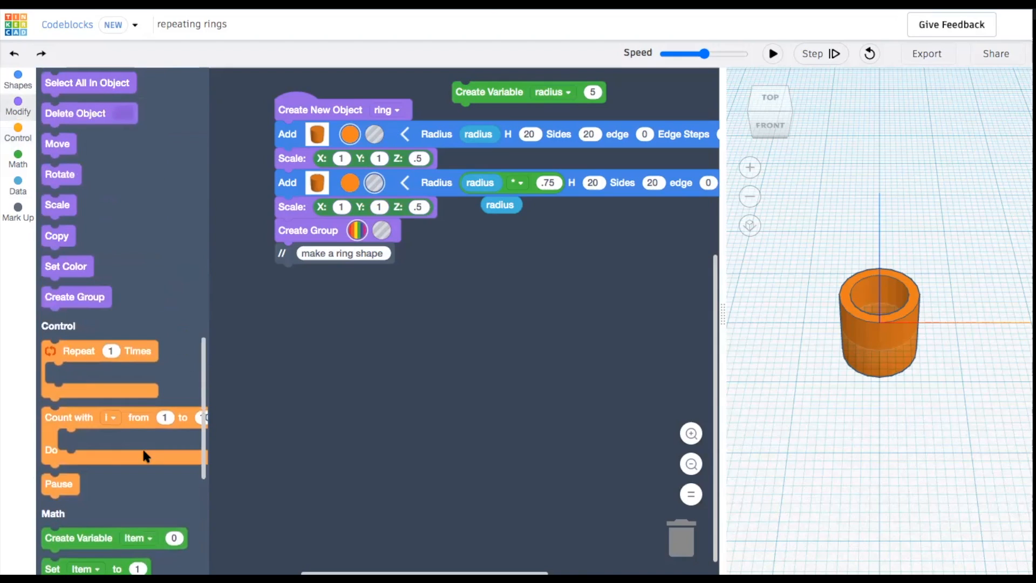
Step: Create object 'ringline1' that adds a copy of ring followed by a move block
scroll("down", 3)
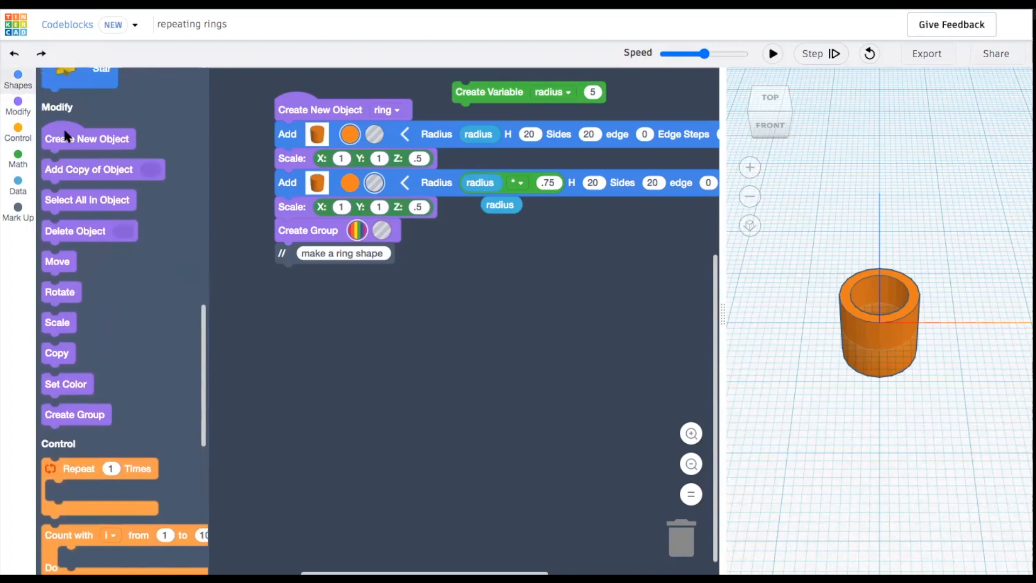
left_click_drag(86, 138, 371, 335)
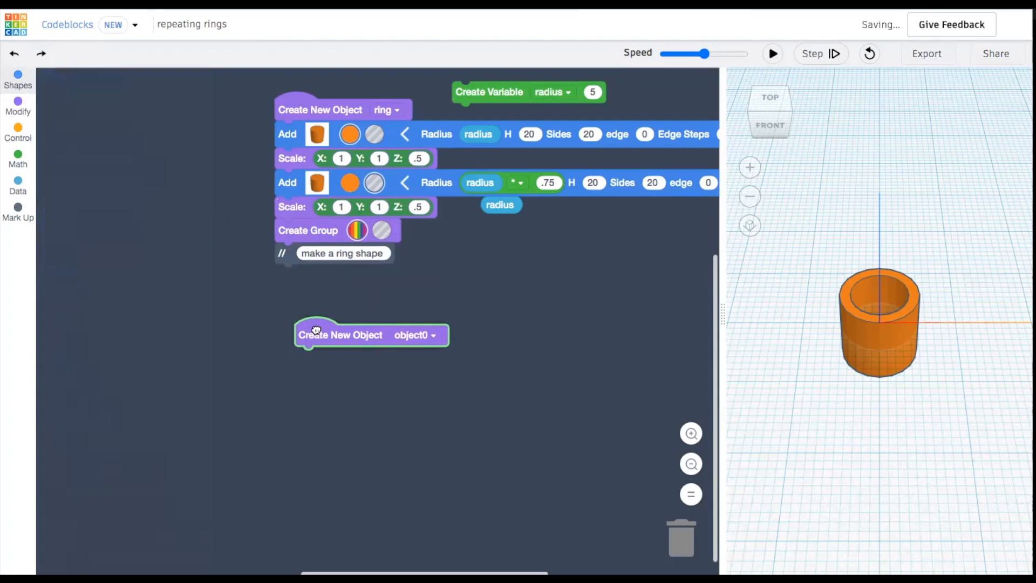
left_click(433, 334)
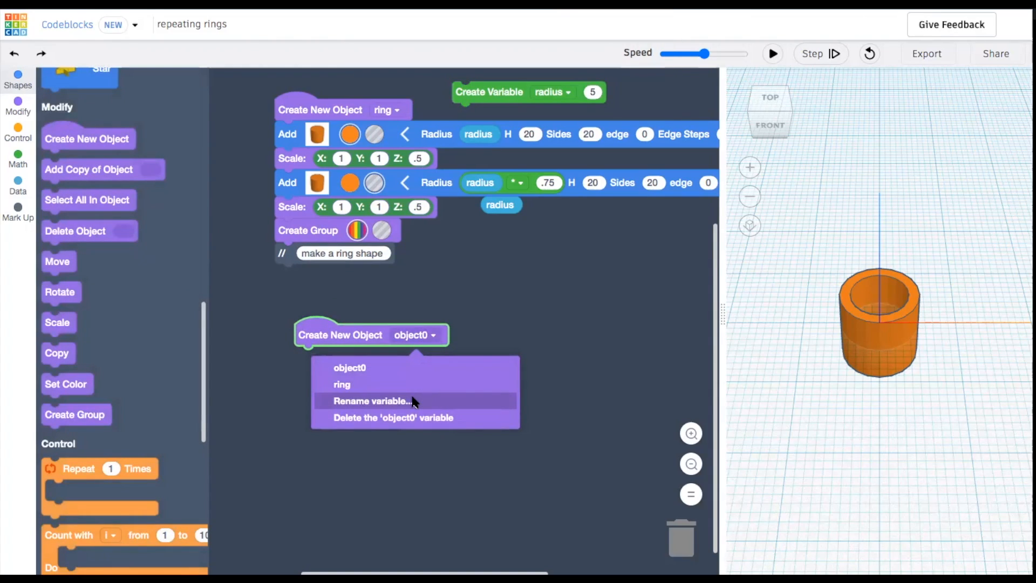
left_click(370, 401)
type("ringline1")
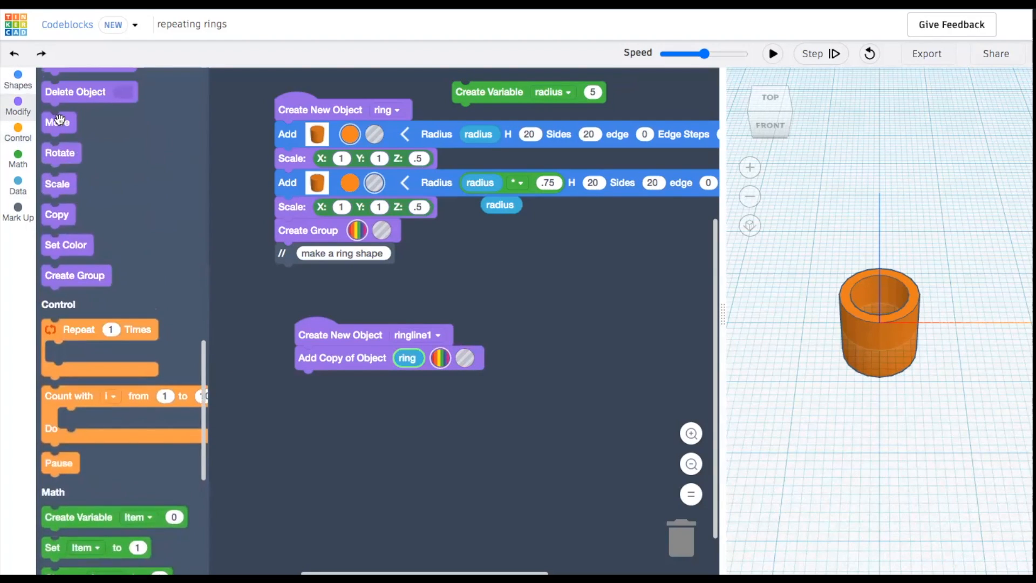
left_click_drag(58, 122, 311, 380)
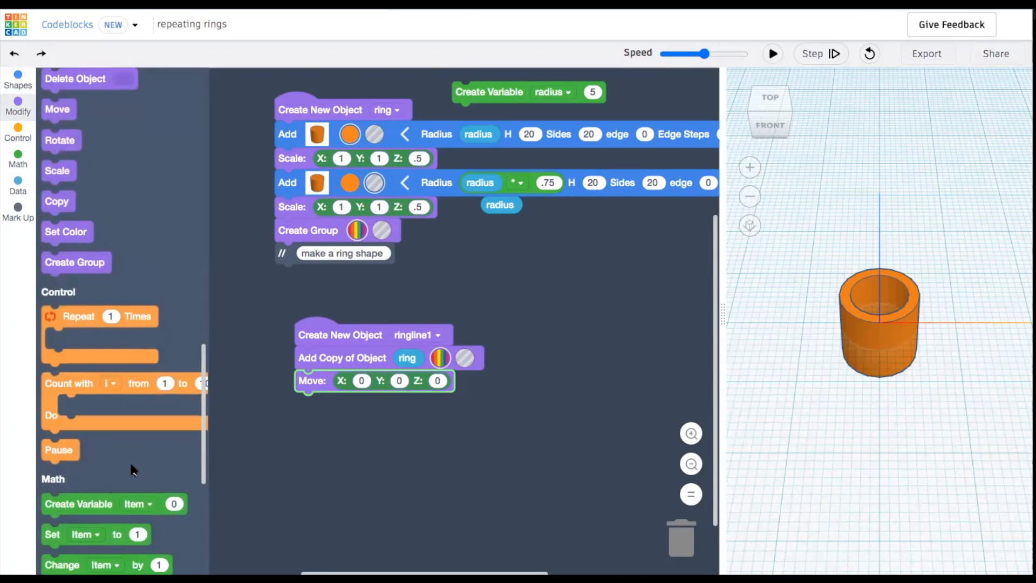
Step: Create a variable 'distance between rings' set to 10 above the ringline1 object
left_click_drag(78, 504, 343, 304)
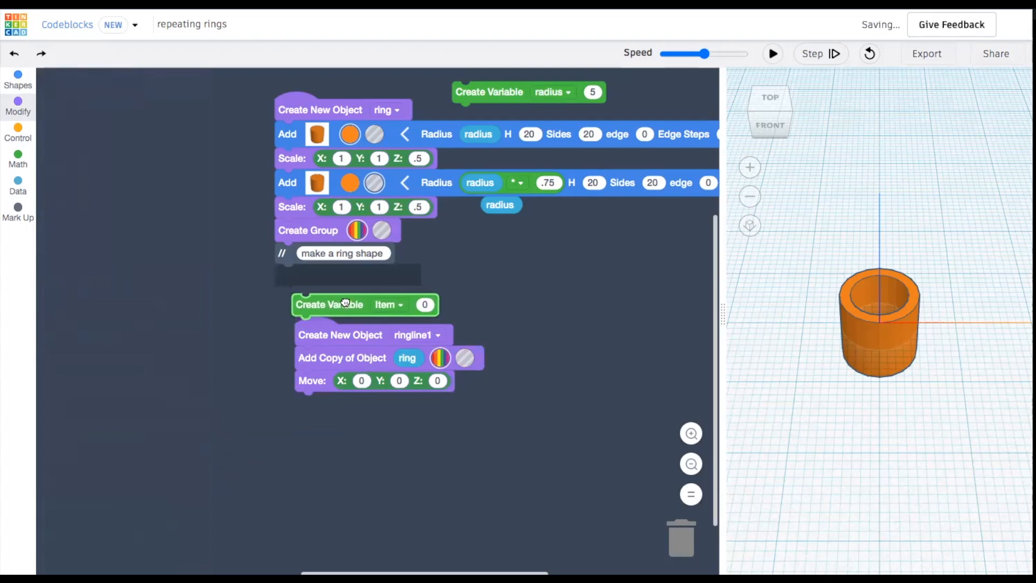
left_click_drag(364, 304, 525, 291)
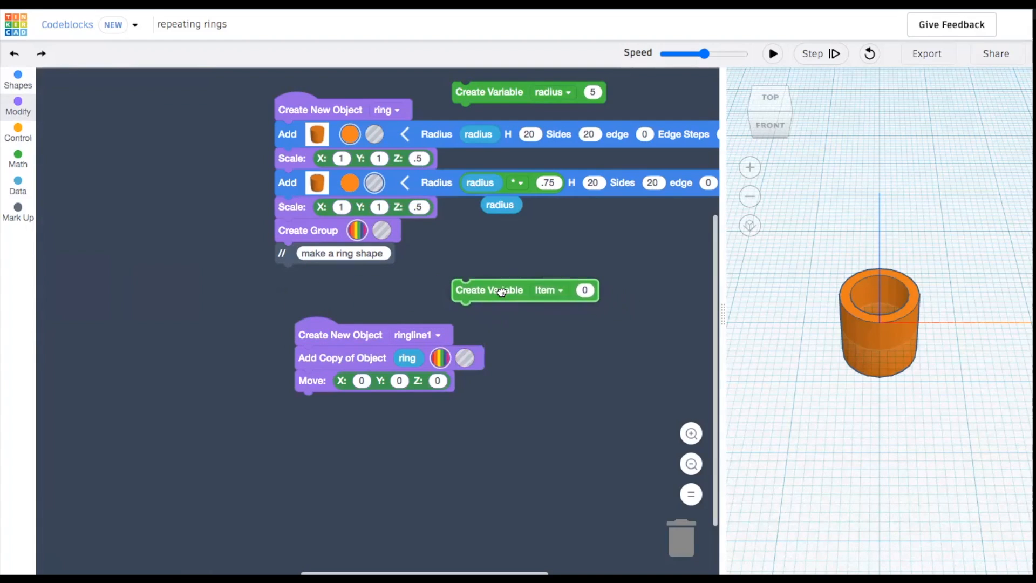
left_click(548, 290)
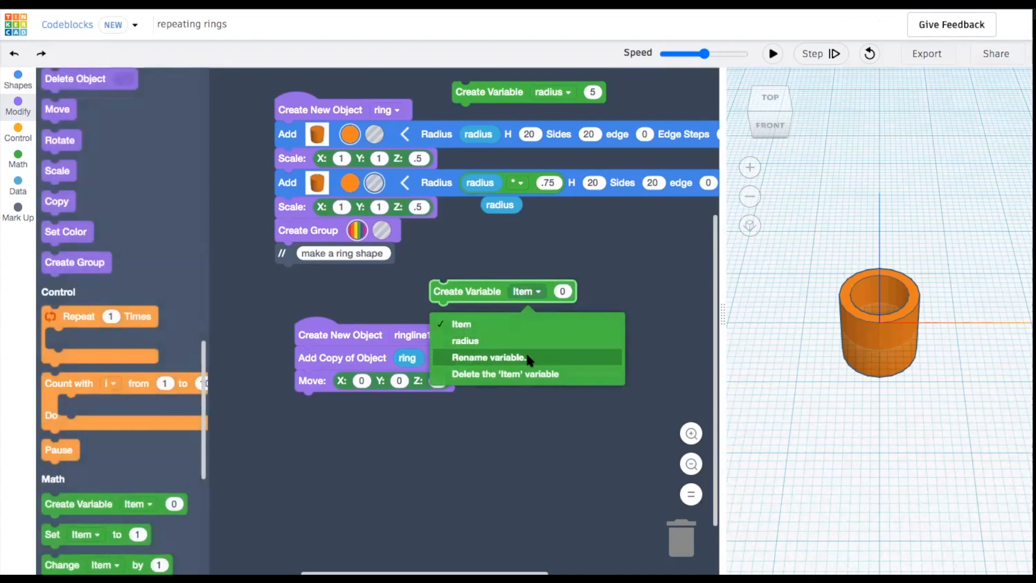
left_click(489, 357)
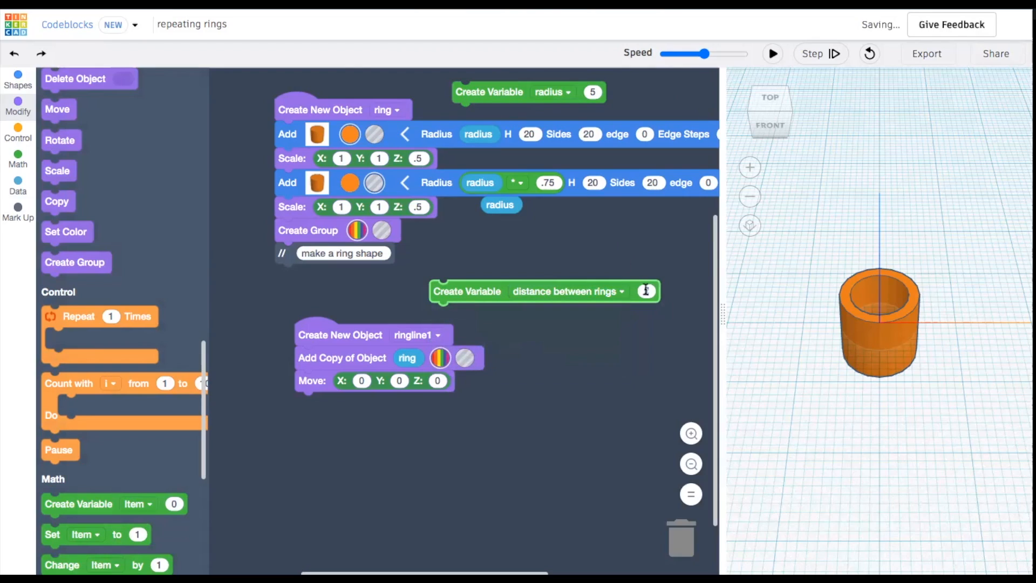
type("10")
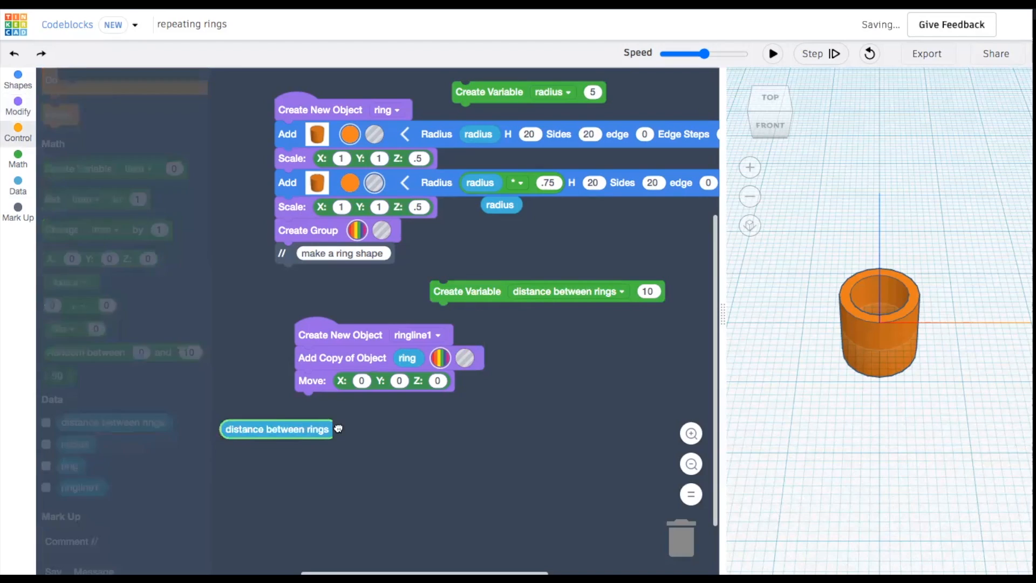
Step: Use distance between rings as the ring copy's Move X offset and run the program
left_click_drag(277, 428, 410, 382)
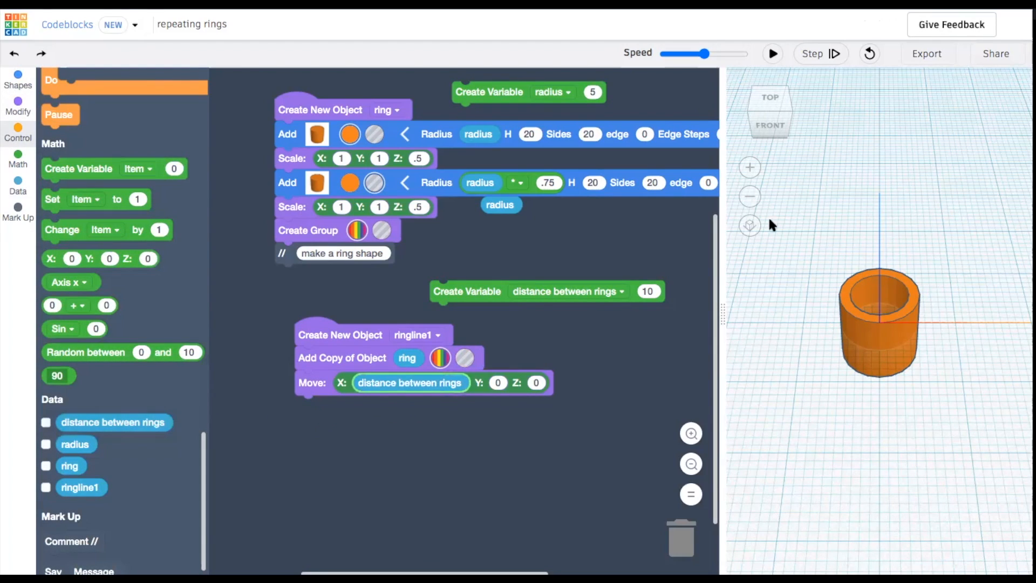
left_click(772, 54)
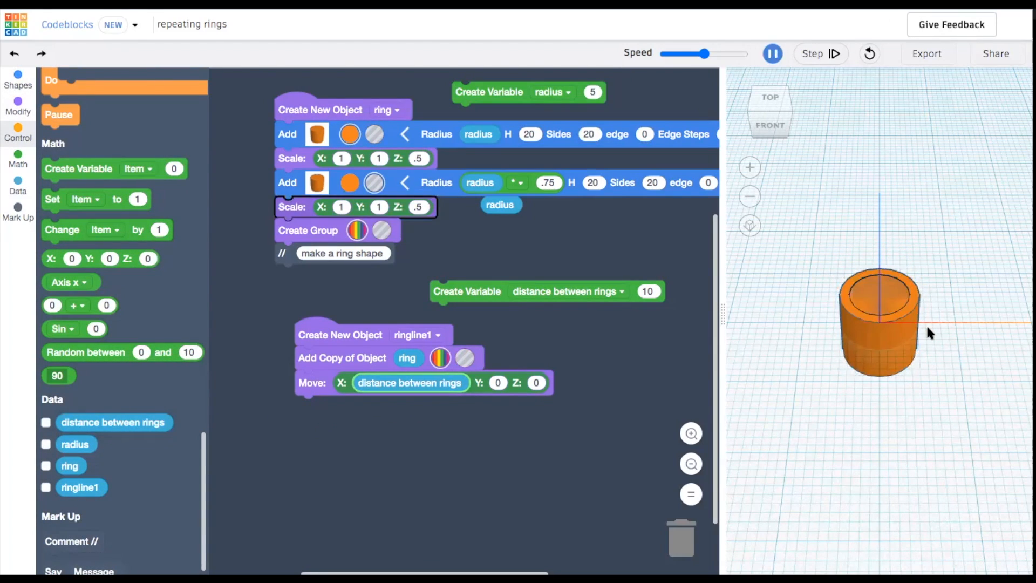
Step: Give the further ring copies X offsets of 2, 3 and 4 times distance between rings and preview the row
left_click(772, 54)
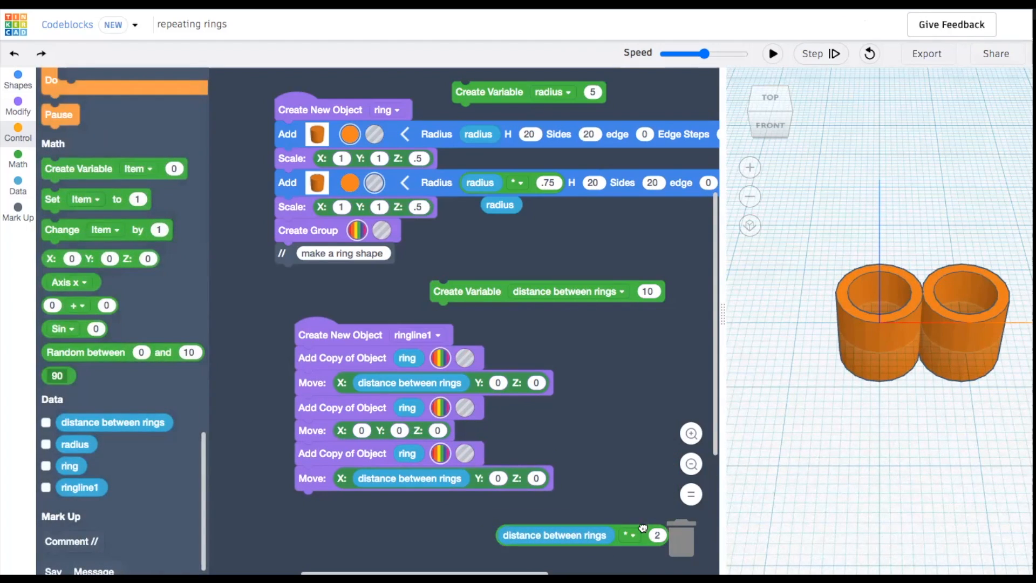
left_click_drag(554, 534, 411, 434)
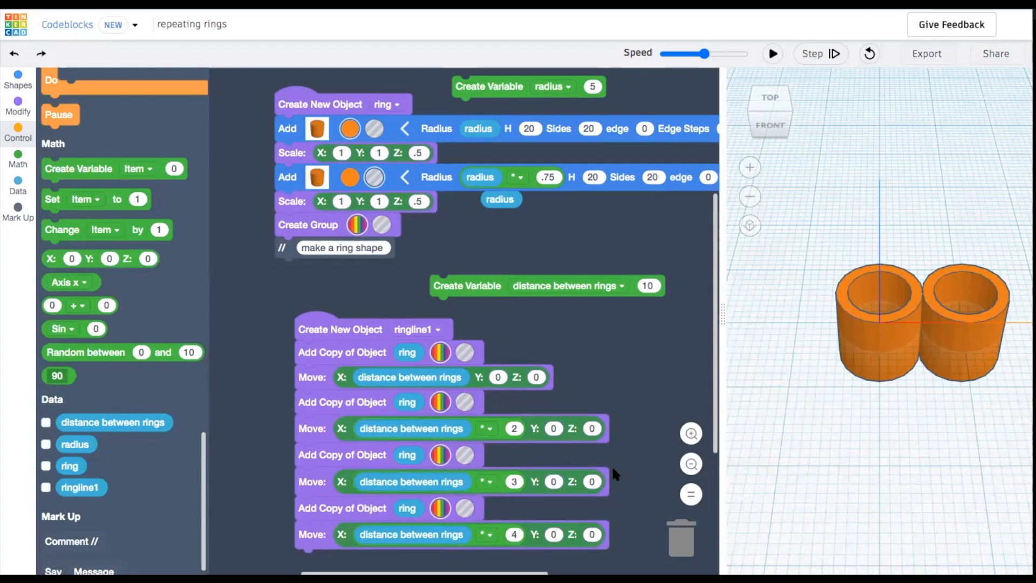
left_click(771, 54)
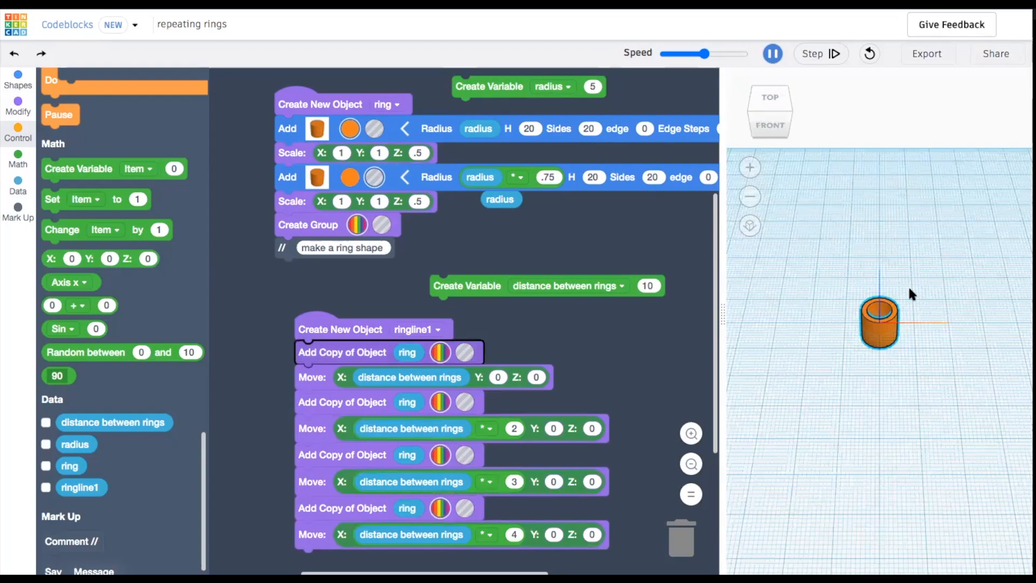
Step: Run the program with a count loop i from 1 to 5 moving each copy by i × distance between rings
left_click(812, 54)
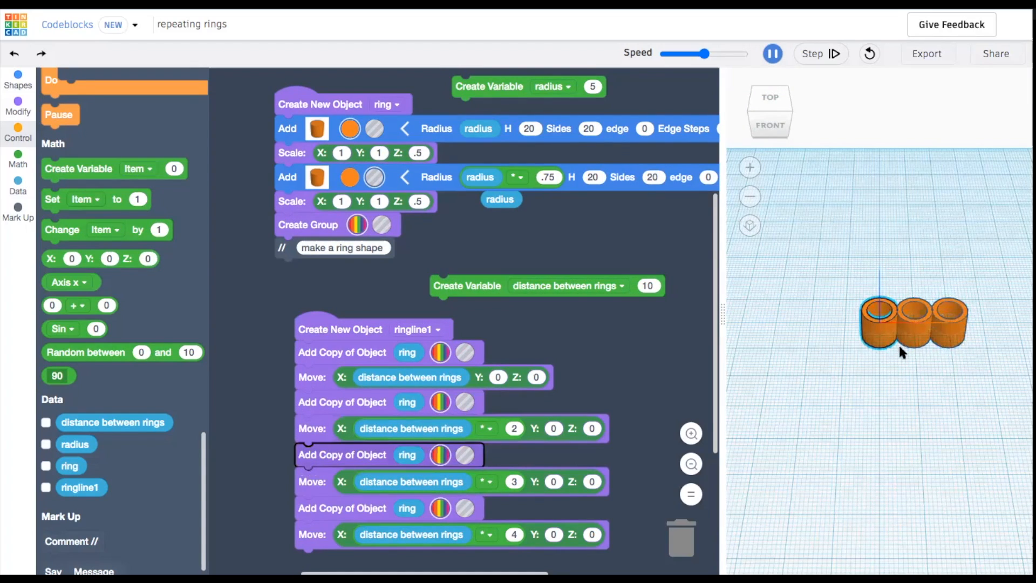
left_click(771, 54)
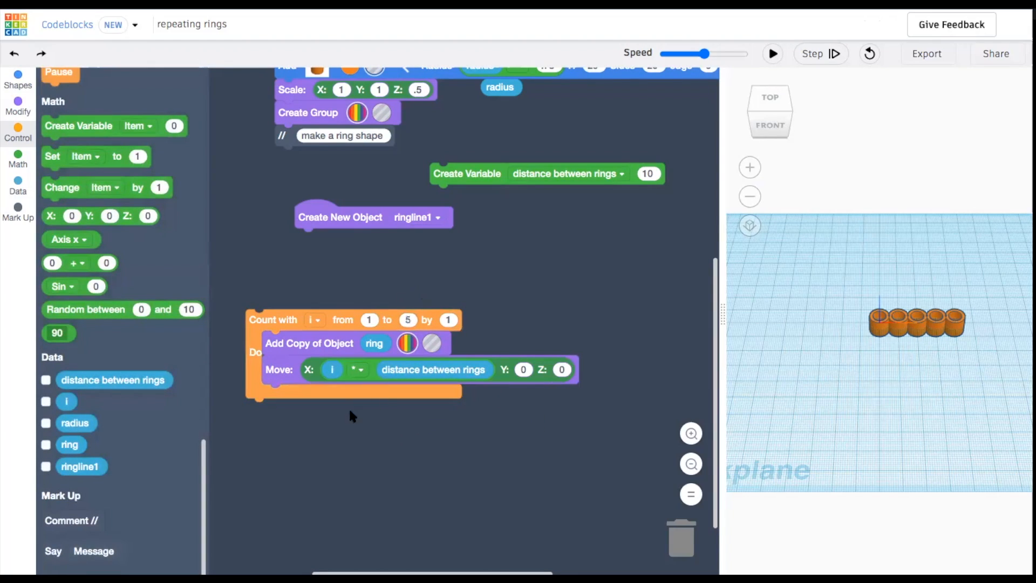
Step: Test the loop inside ringline1 and a new ringline2 loop copying ringline1 five times
left_click(773, 54)
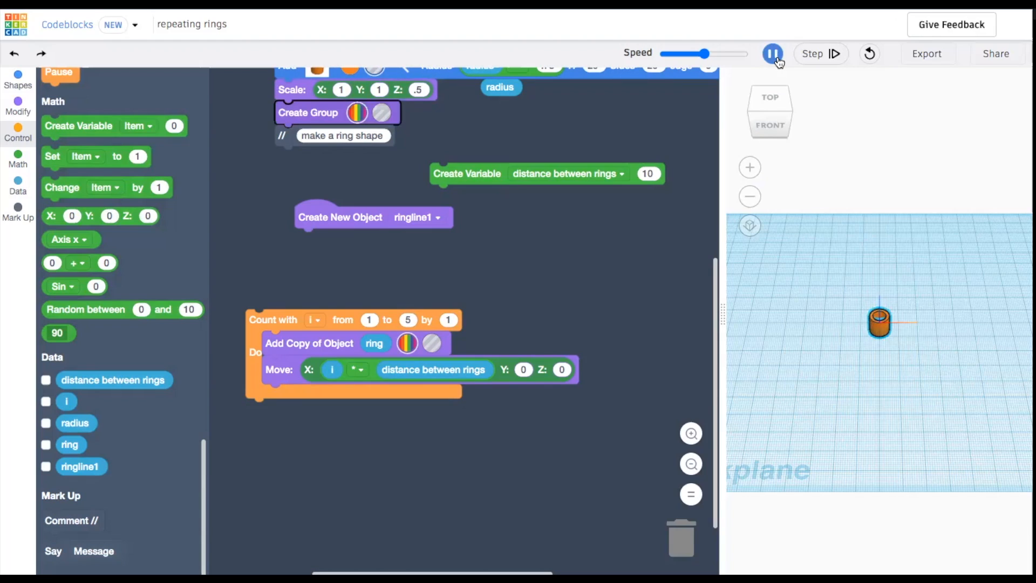
left_click(772, 54)
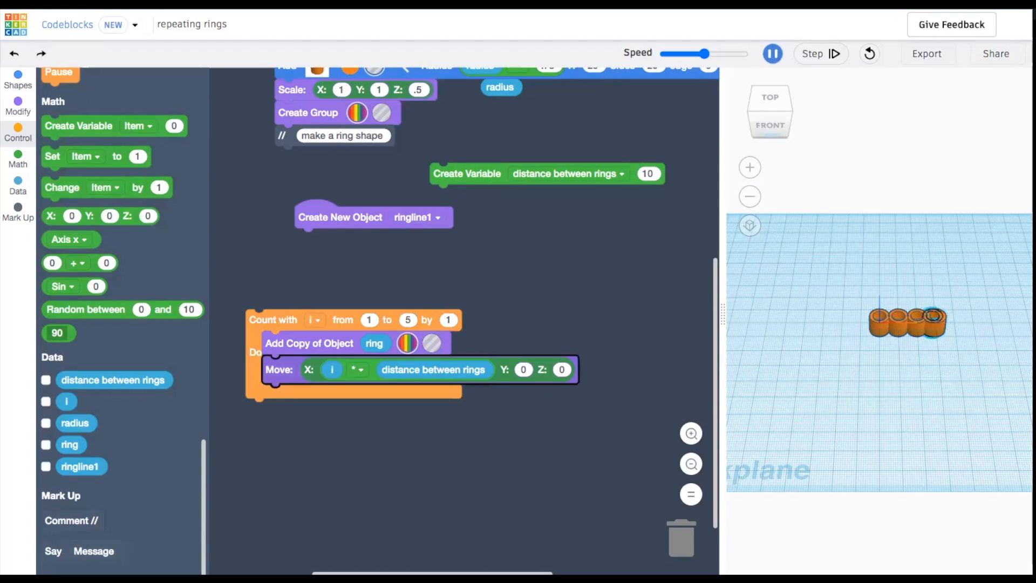
left_click(771, 54)
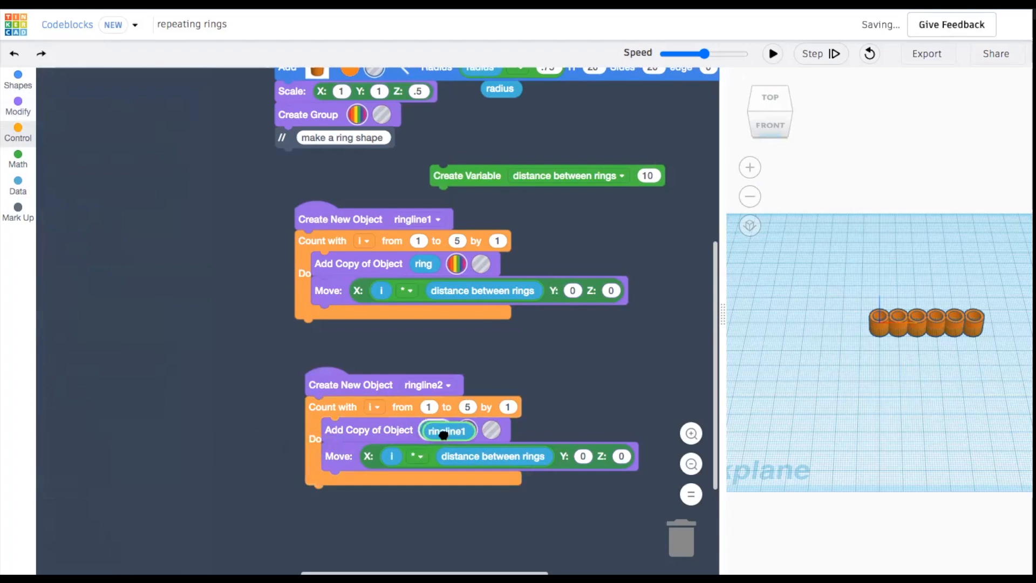
Step: Offset ringline2's copies along Y to build a ring grid with radius 7 and spacing 5
left_click(19, 159)
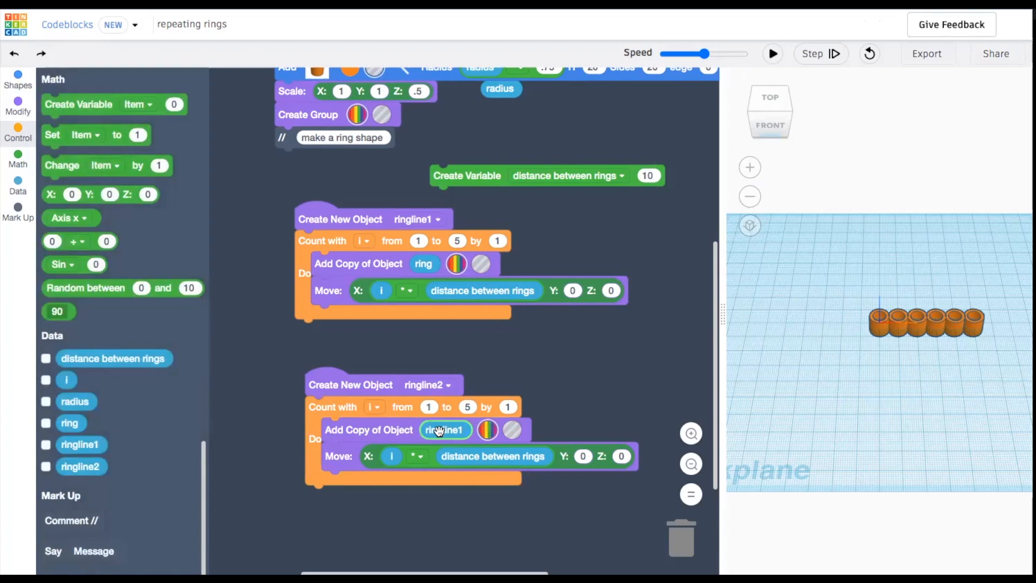
mouse_move(443, 432)
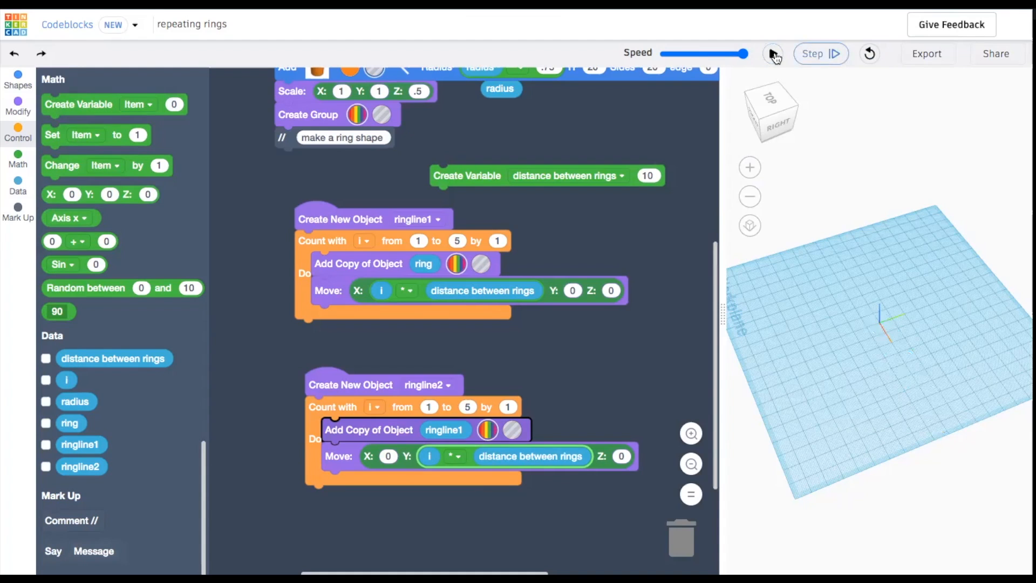
left_click(772, 54)
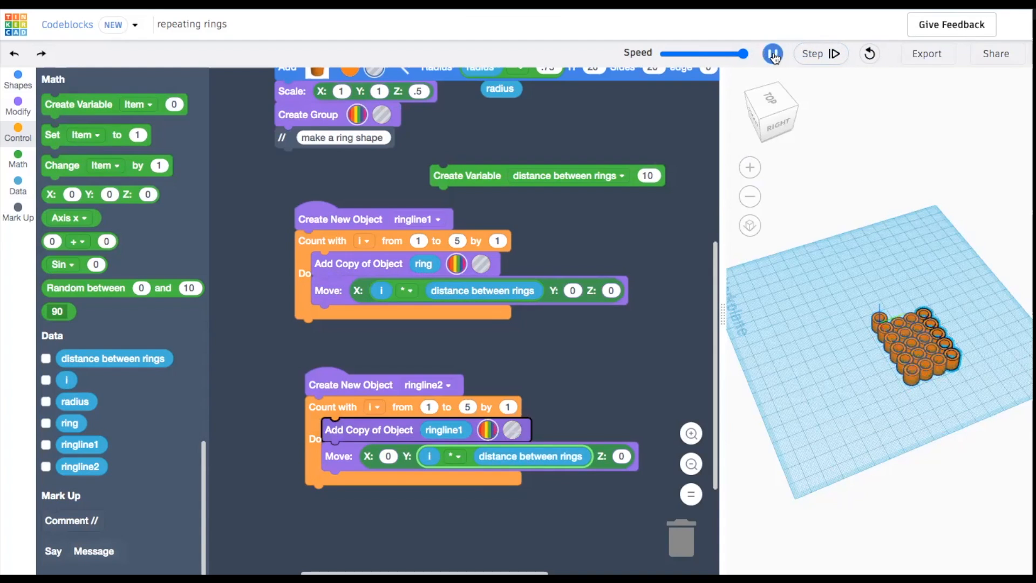
left_click(772, 54)
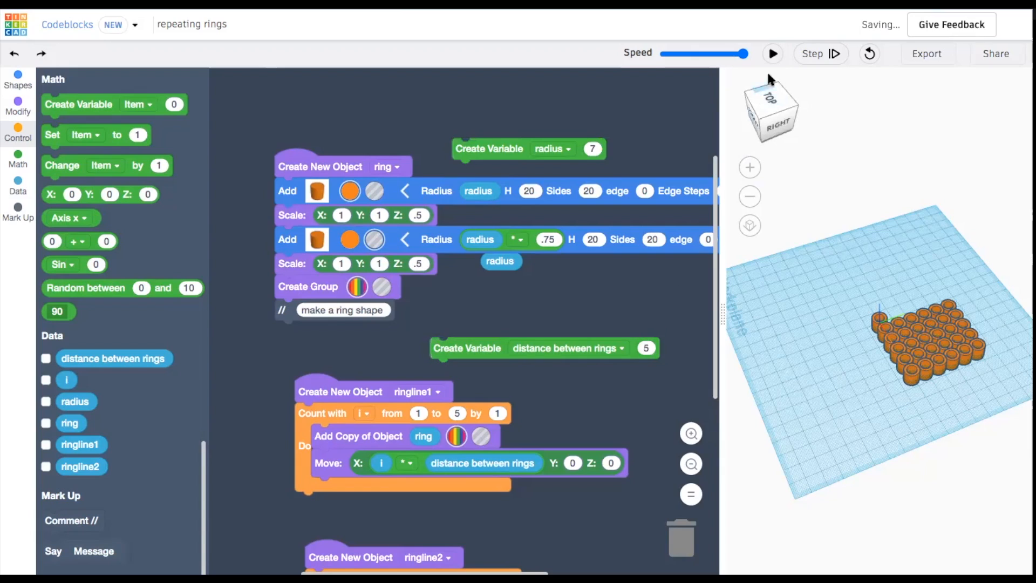
Step: Delete the original ring after ringline2 and rerun to build the overlapping ring grid
left_click(772, 54)
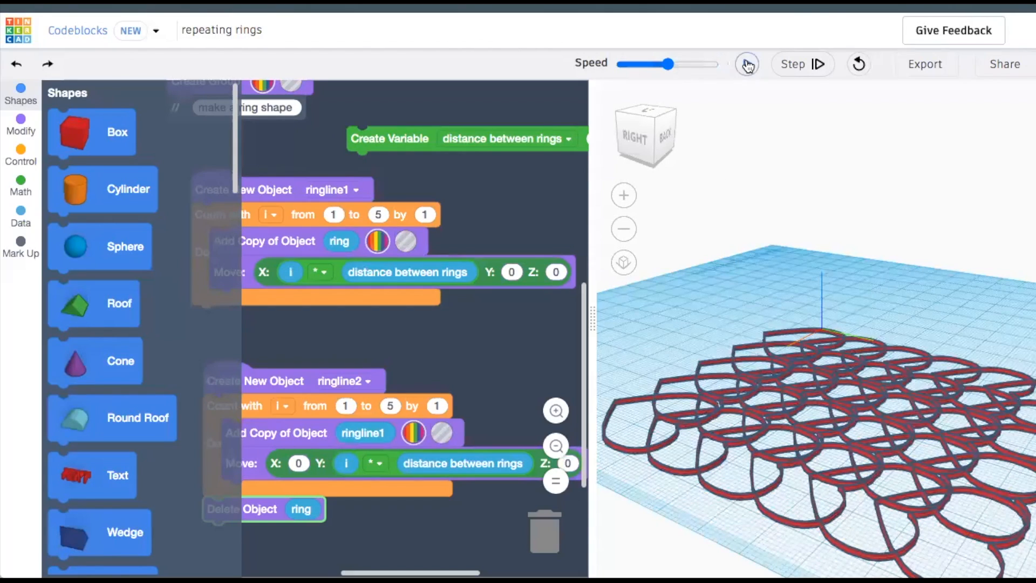
left_click(747, 64)
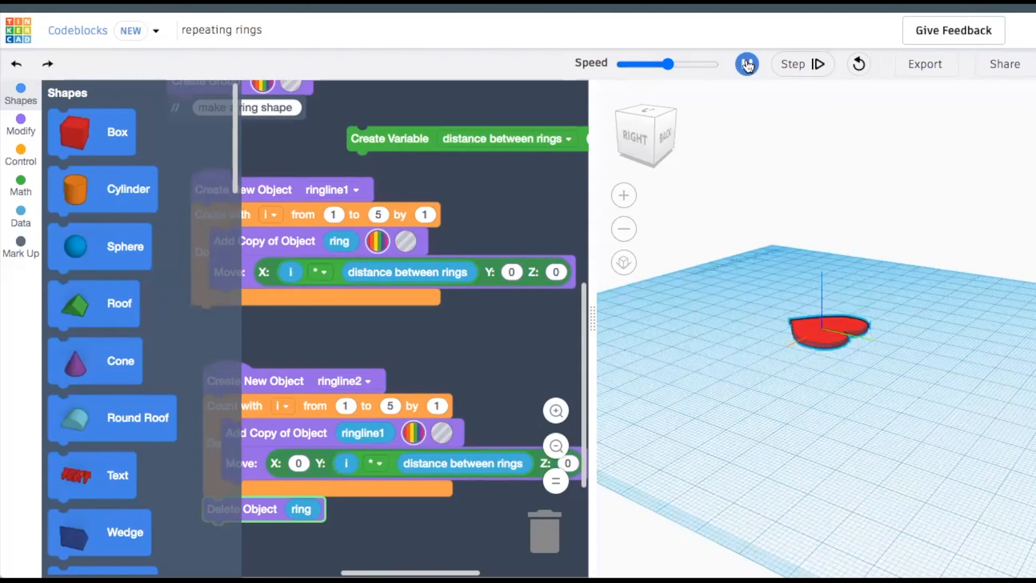
left_click(746, 63)
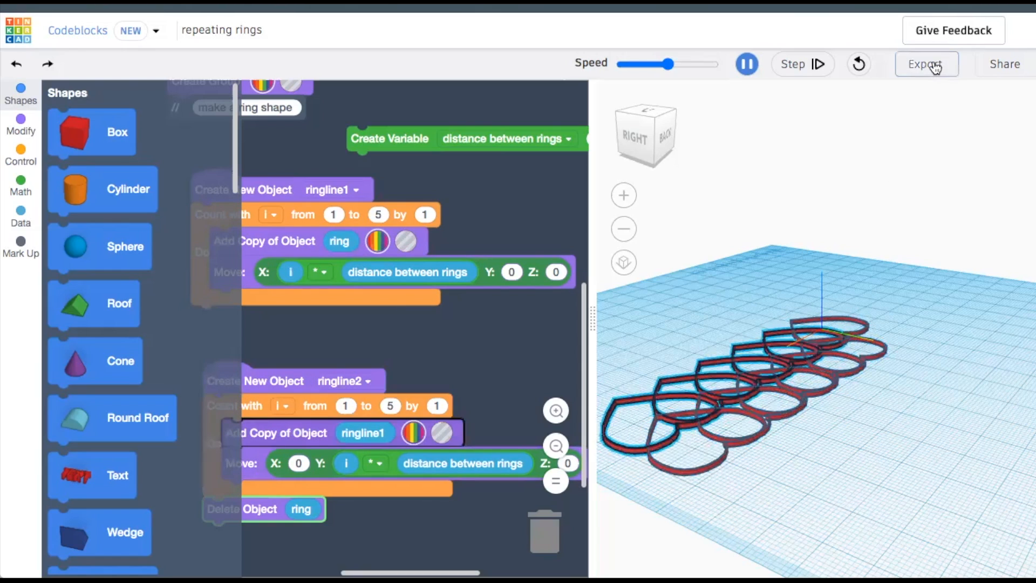
Step: Bring up the Export options for the finished grid
left_click(926, 63)
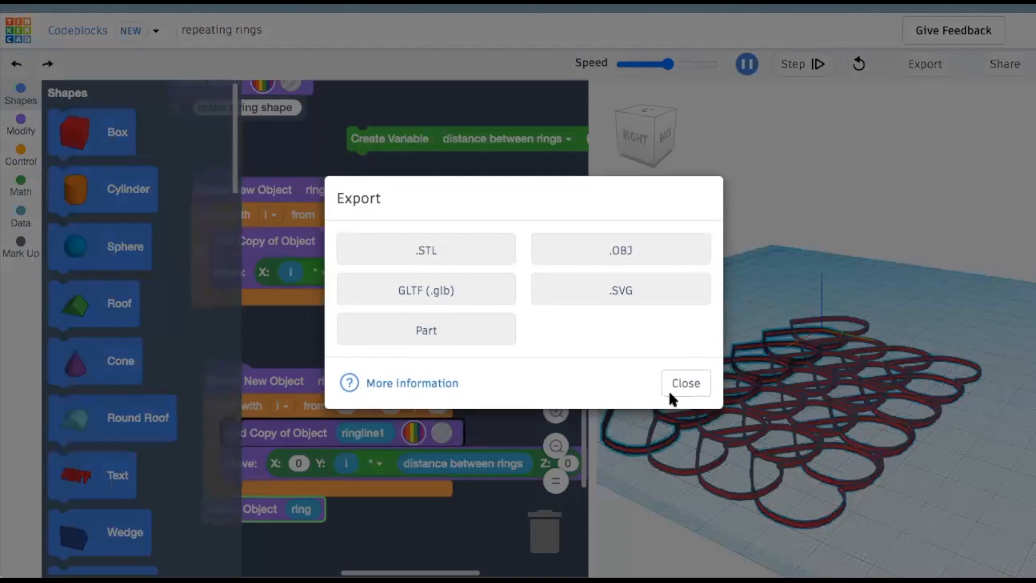